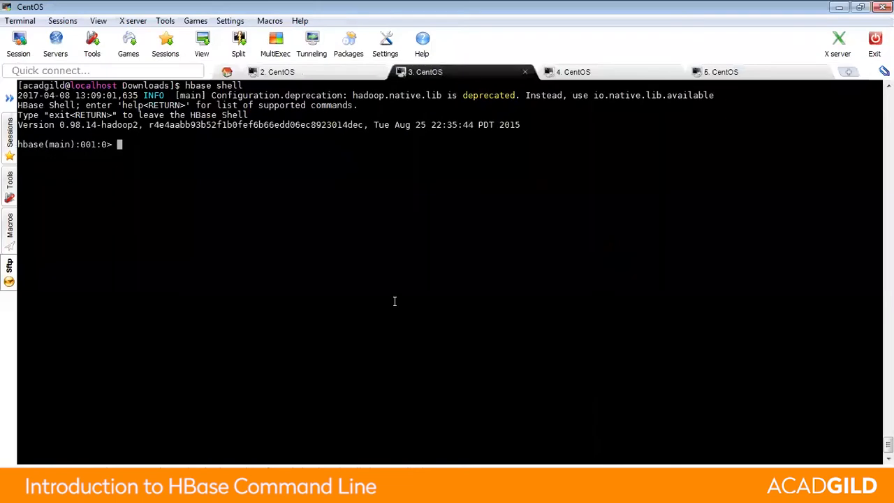
mouse_move(615, 82)
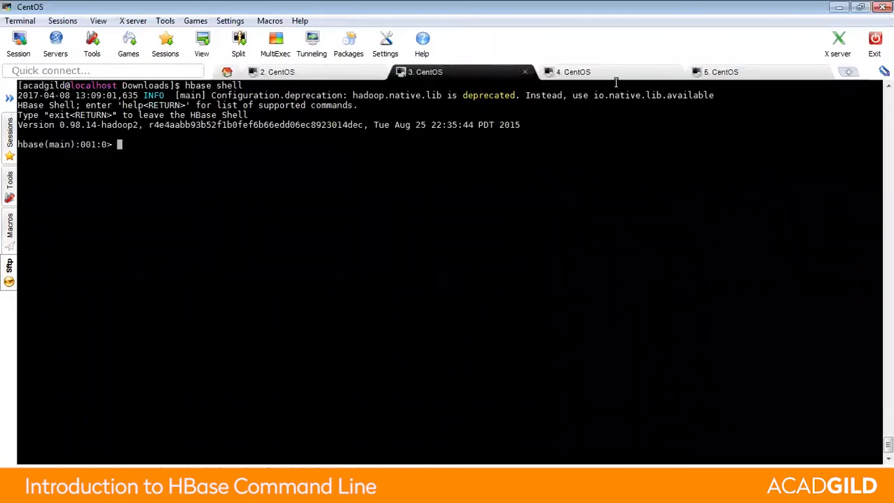
- Switch to the CentOS session whose jps output lists HMaster, NameNode and the Hadoop daemons
click(571, 72)
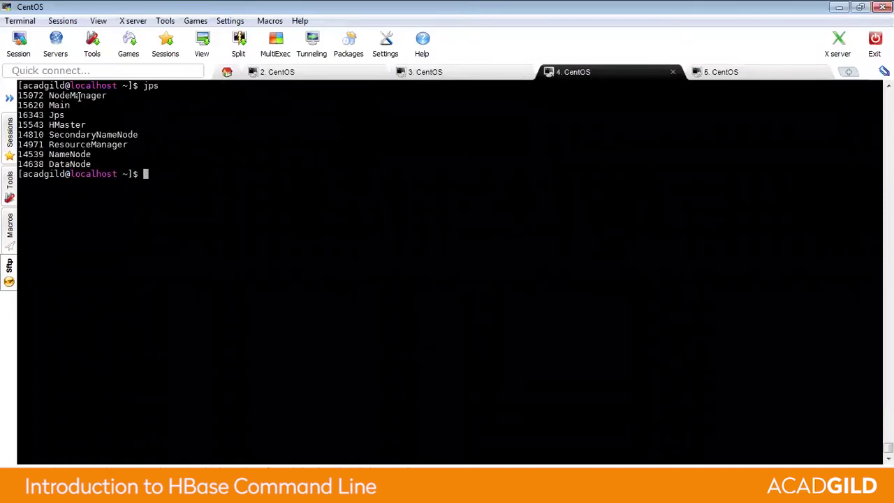
double_click(73, 95)
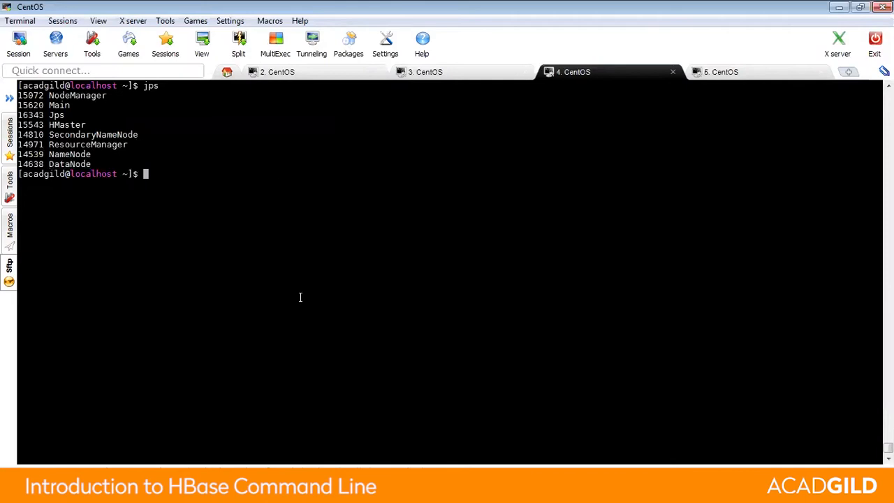
- Run start-all.sh and start-hbase.sh at the shell prompt, leaving a fresh empty prompt
text(st)
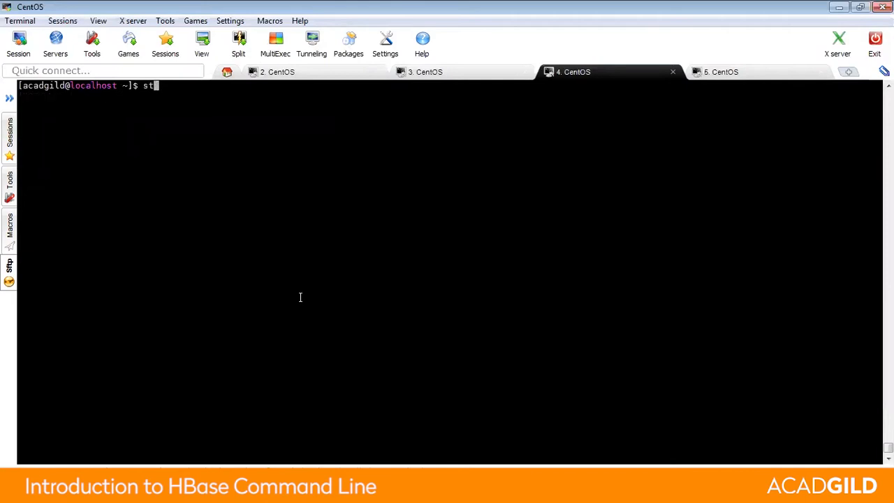
text(art-al)
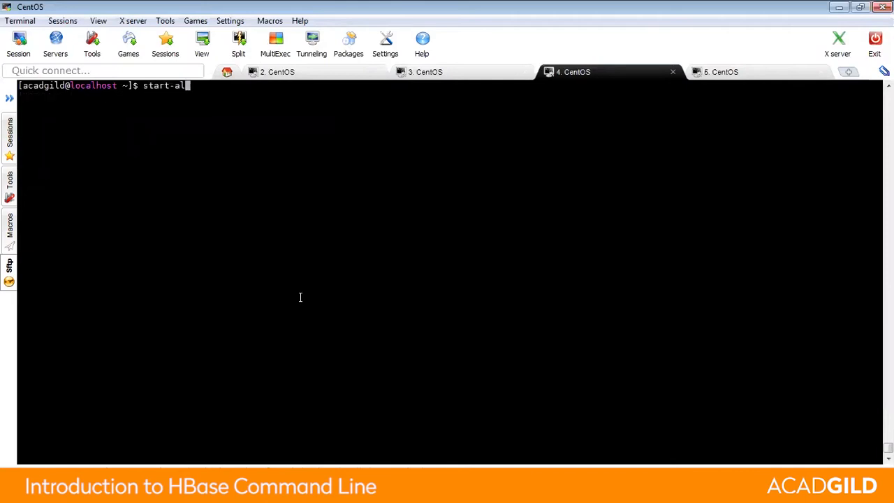
text(l.sh)
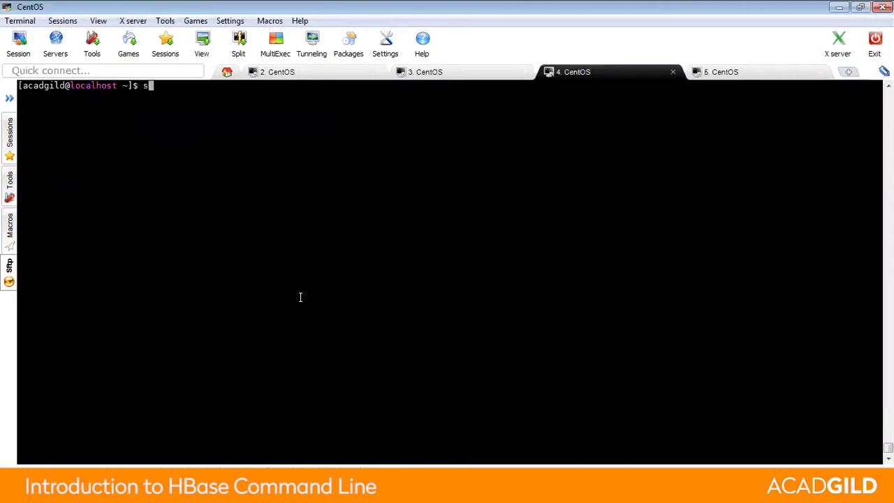
text(tart-h)
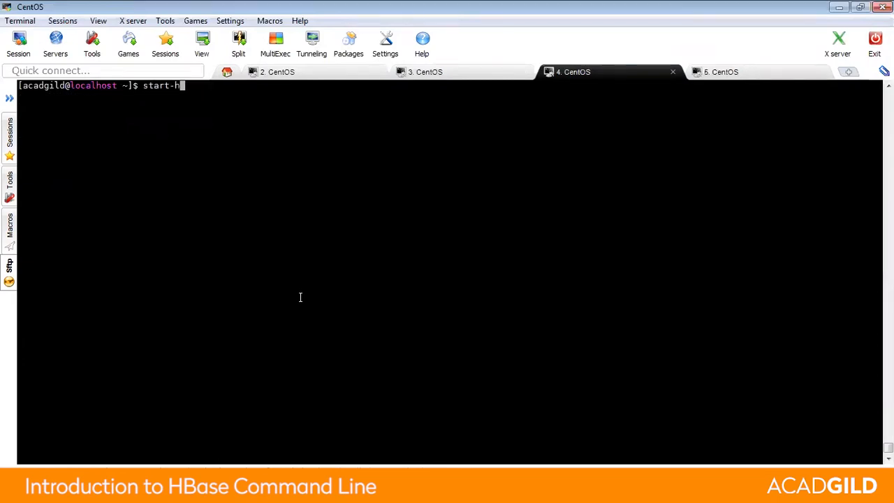
text(base.sh)
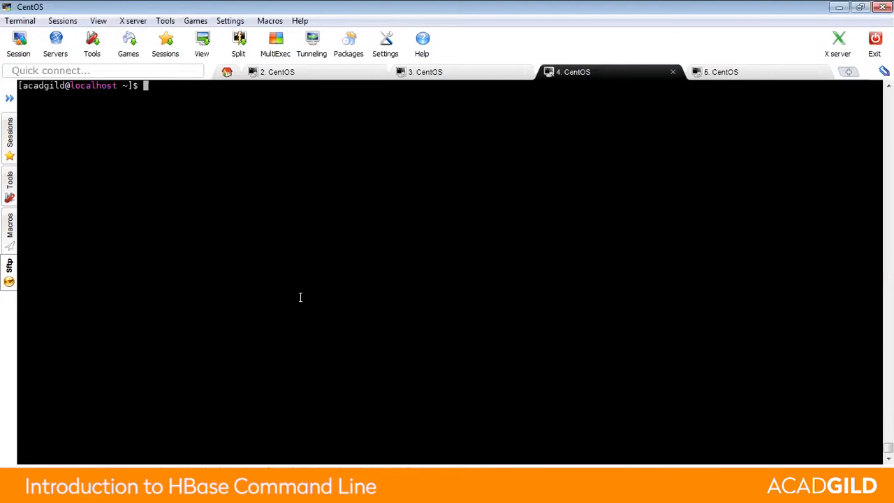
mouse_move(483, 89)
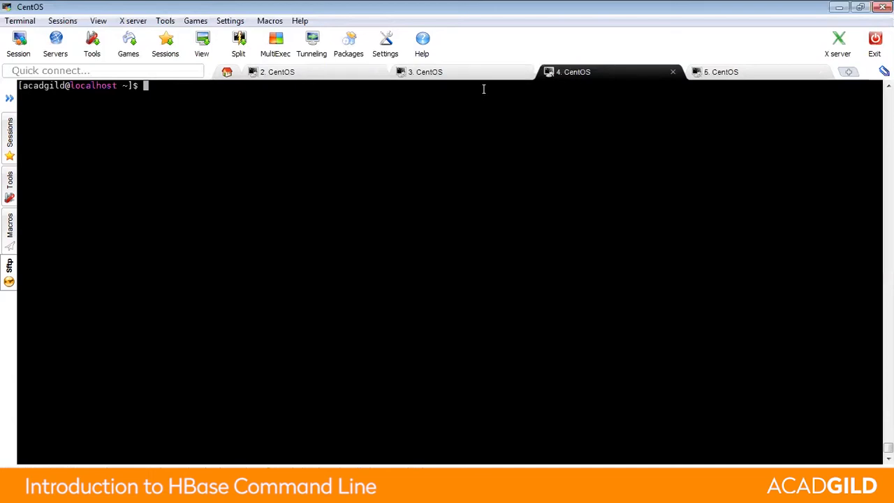
mouse_move(522, 261)
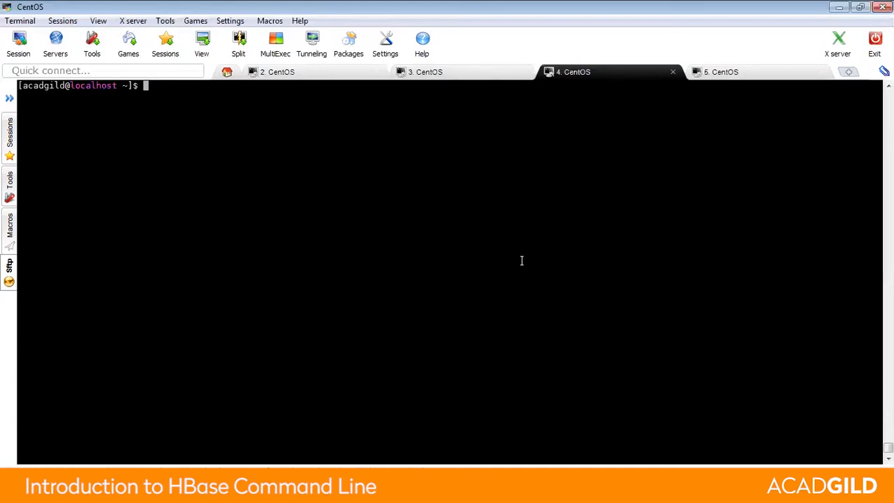
- Start hbase shell, switch to the '3. CentOS' HBase session and run list to show the tables
text(hbase she)
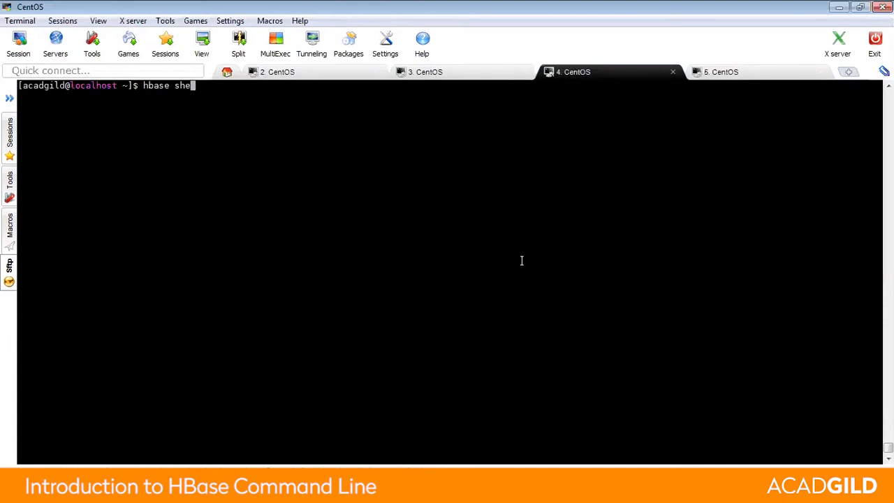
text(ll)
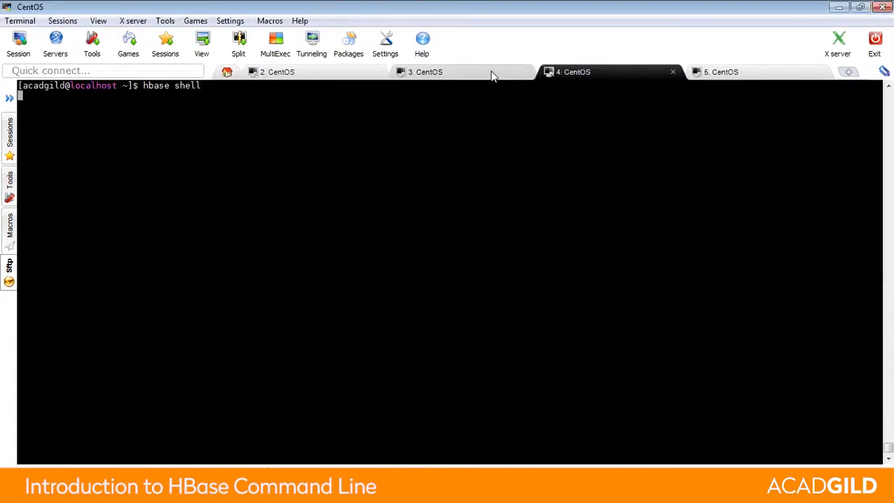
mouse_move(488, 79)
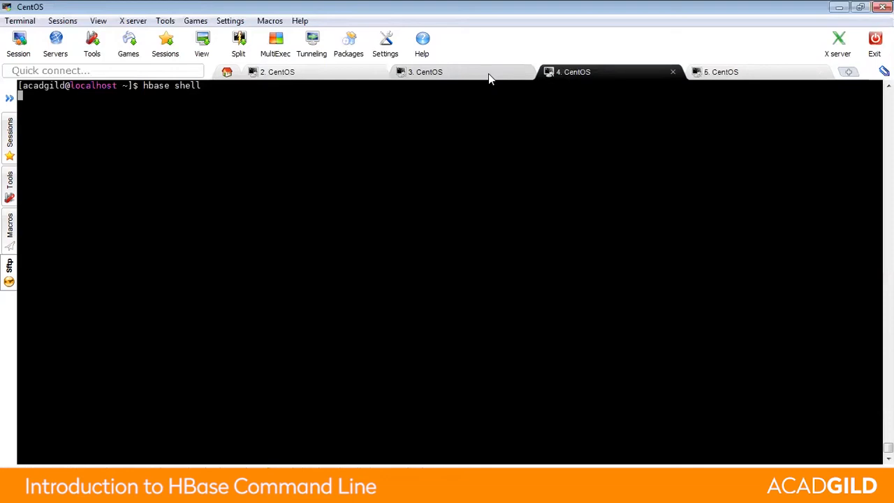
click(426, 71)
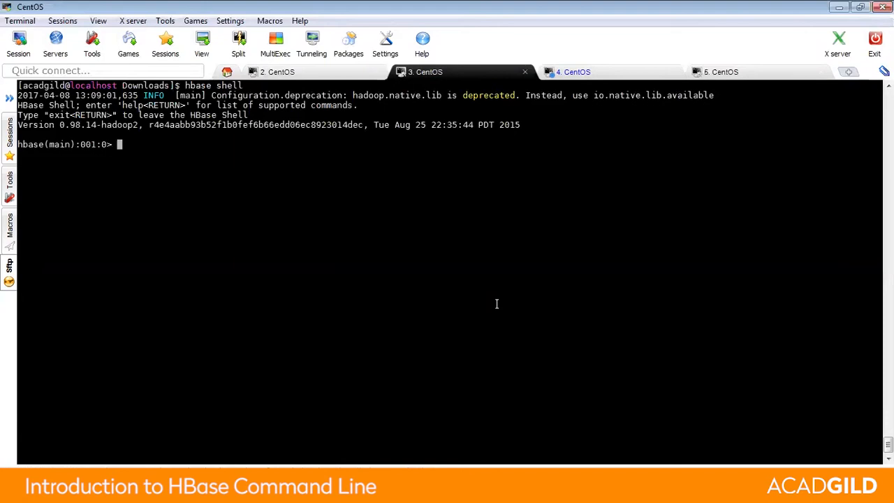
text(list)
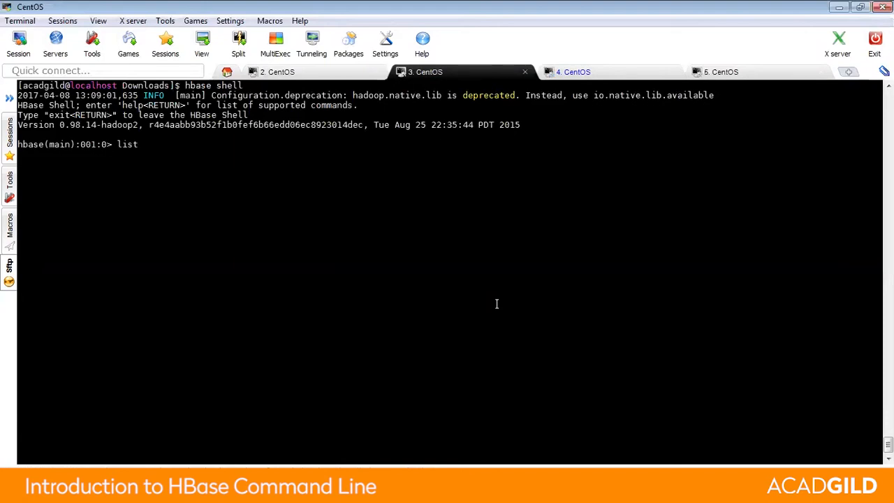
key(Return)
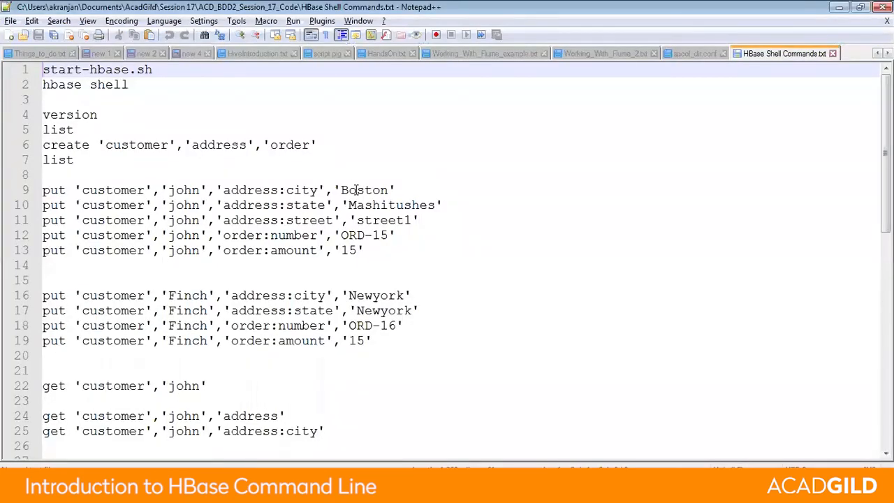
- Highlight the create command, the customer table and the order column family in HBase Shell Commands.txt
double_click(66, 144)
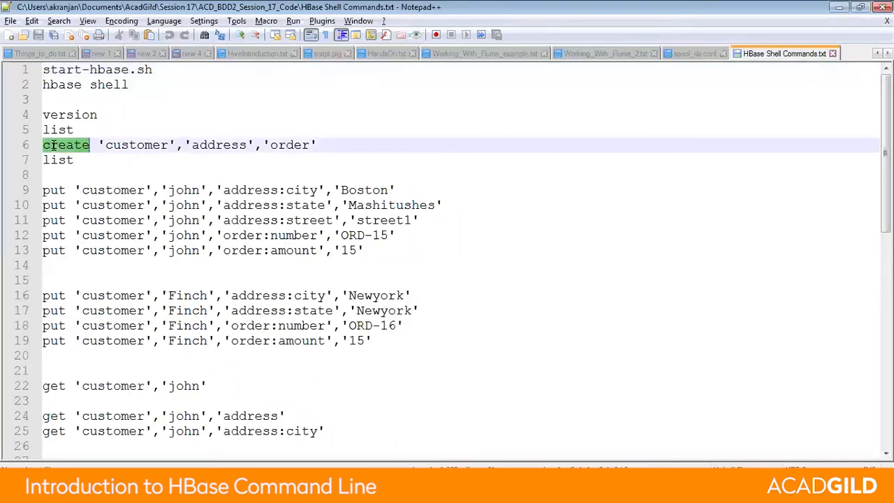
mouse_move(120, 144)
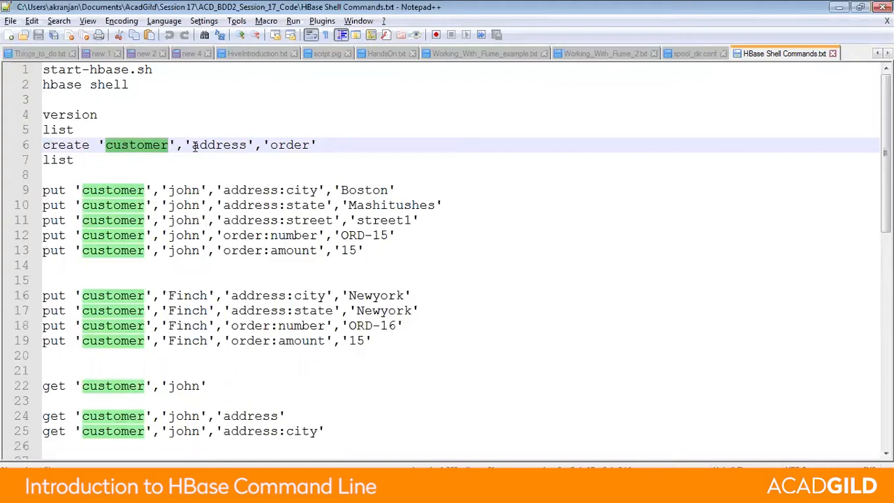
double_click(291, 144)
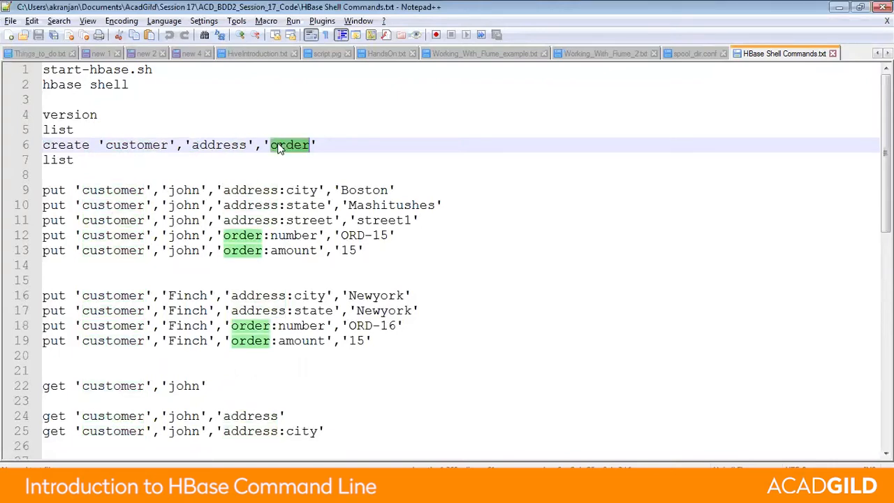
double_click(136, 144)
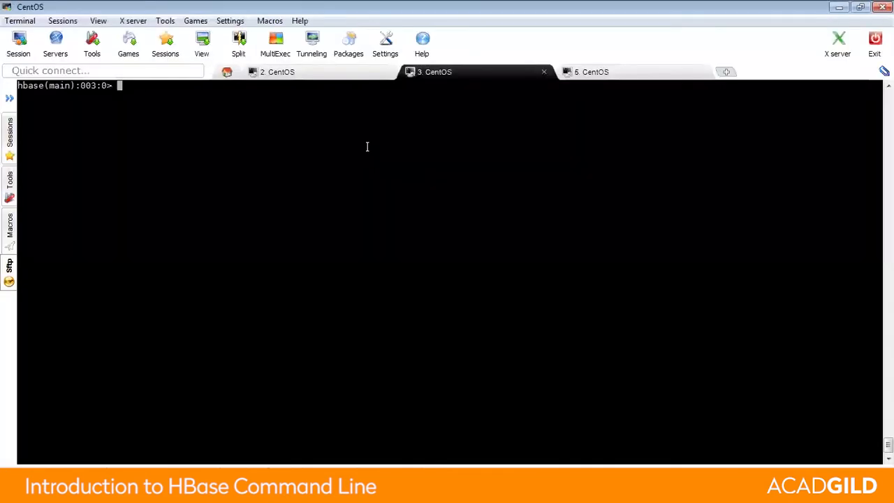
- List the tables, then disable and drop the existing 'customer' table and list again
text(list)
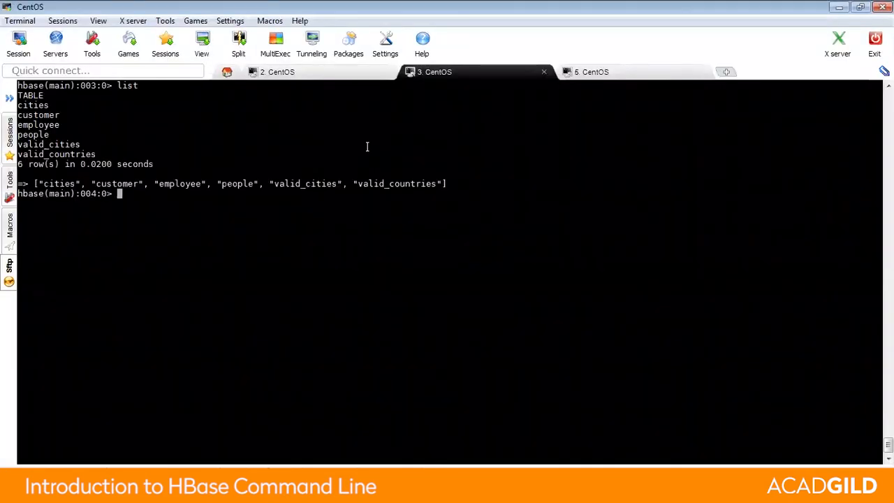
double_click(116, 184)
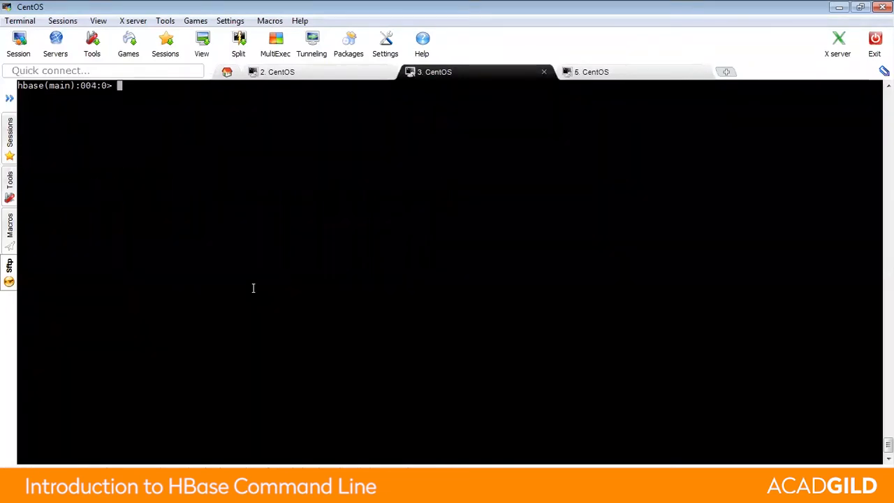
text(d)
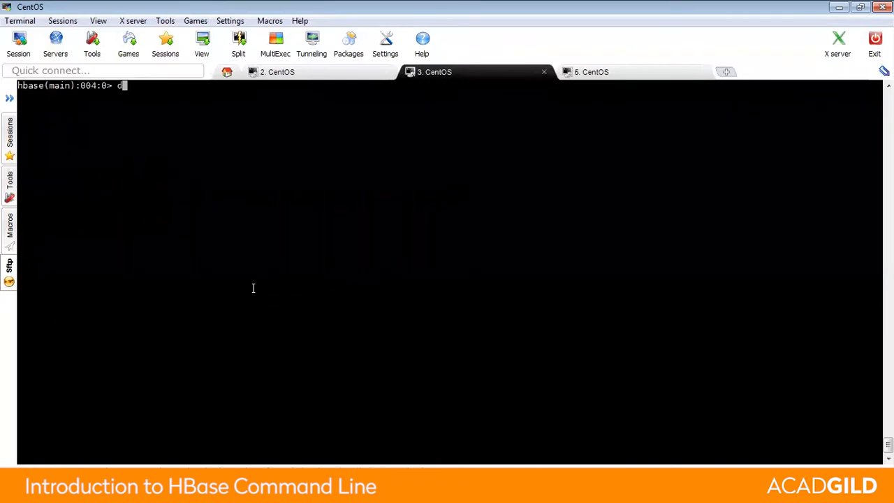
text(isable ;customer)
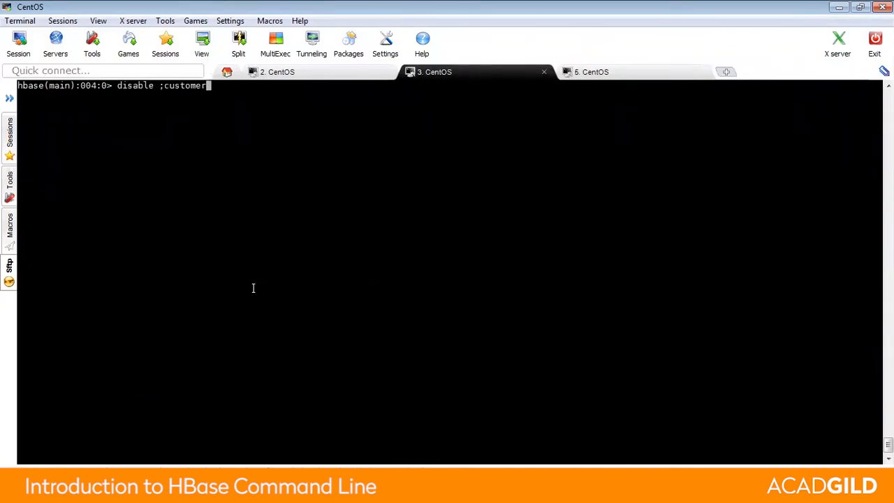
text(')
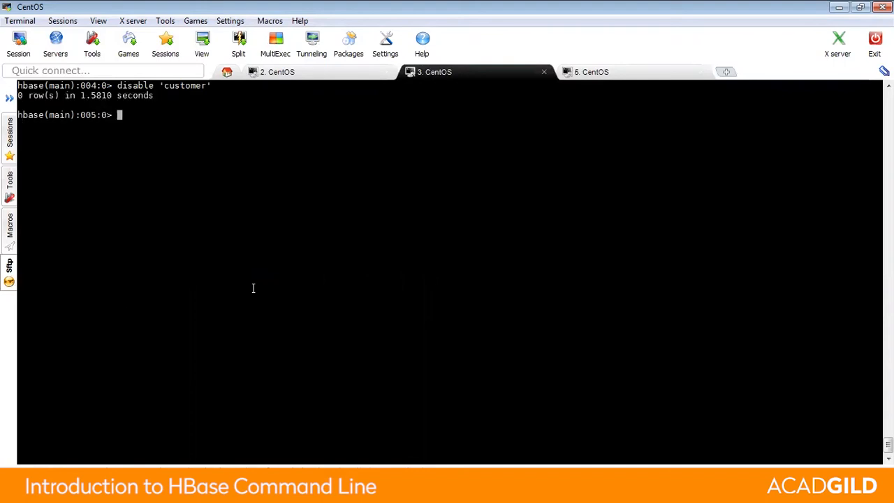
text(drop 'customer')
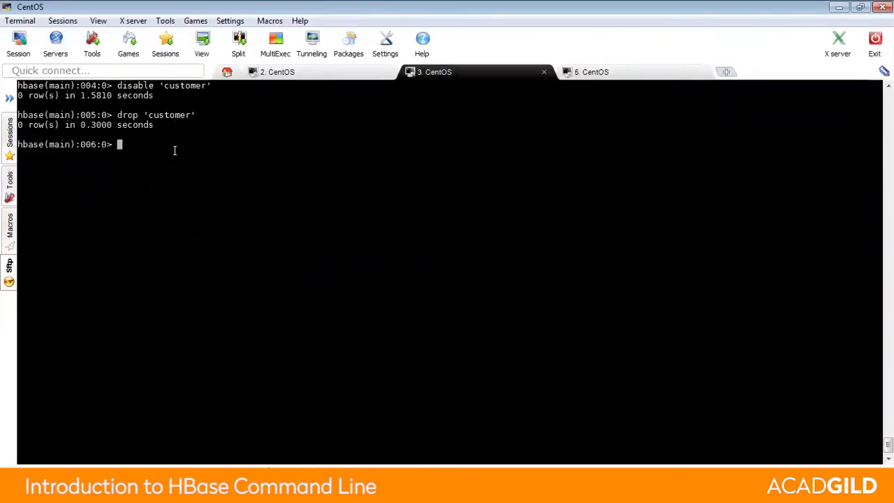
text(list)
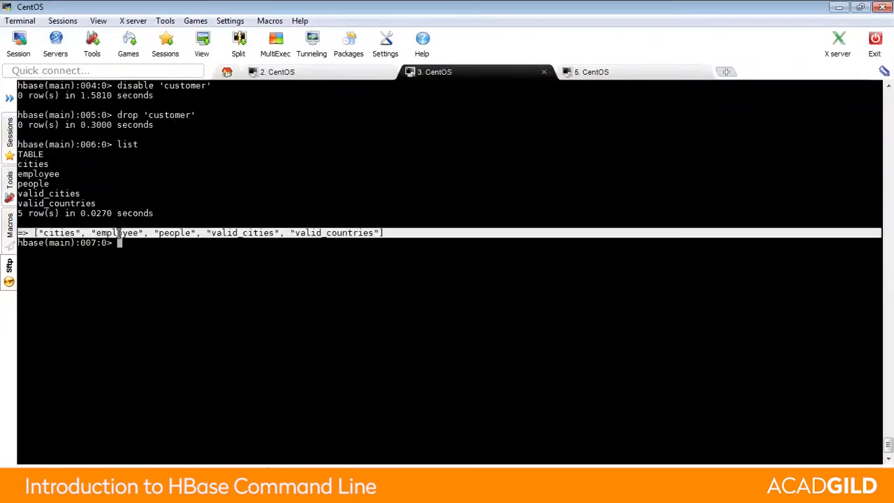
mouse_move(224, 301)
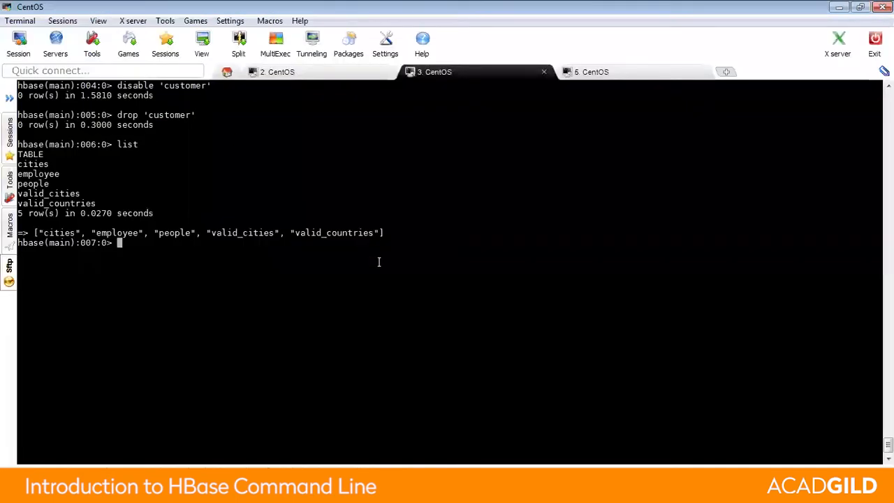
mouse_move(440, 189)
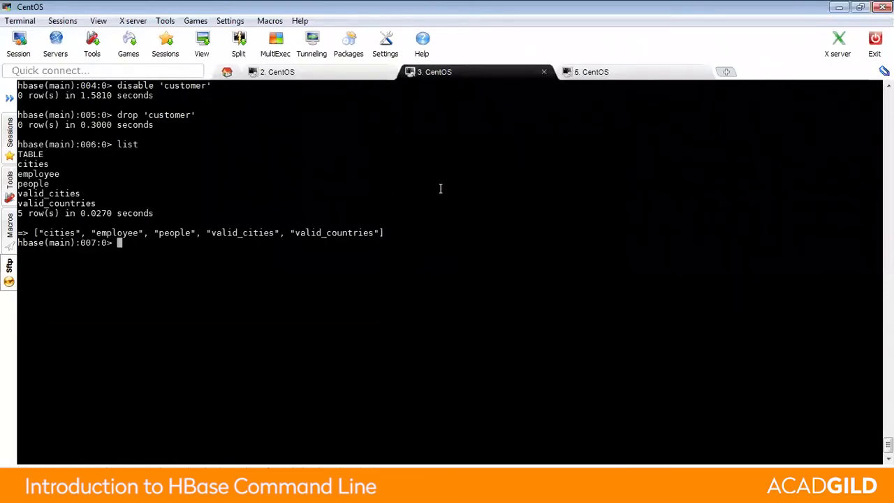
- Create the 'customer' table with 'address' and 'order' column families
text(create 'customer','address','order')
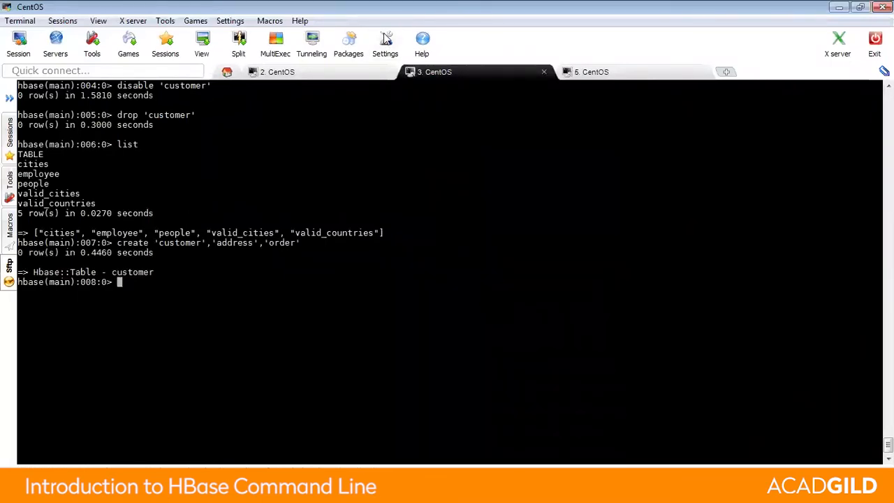
mouse_move(219, 9)
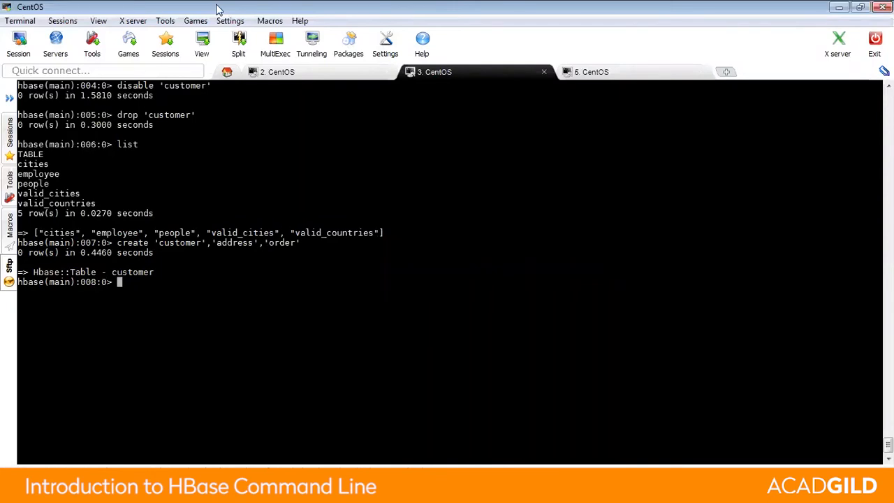
mouse_move(514, 201)
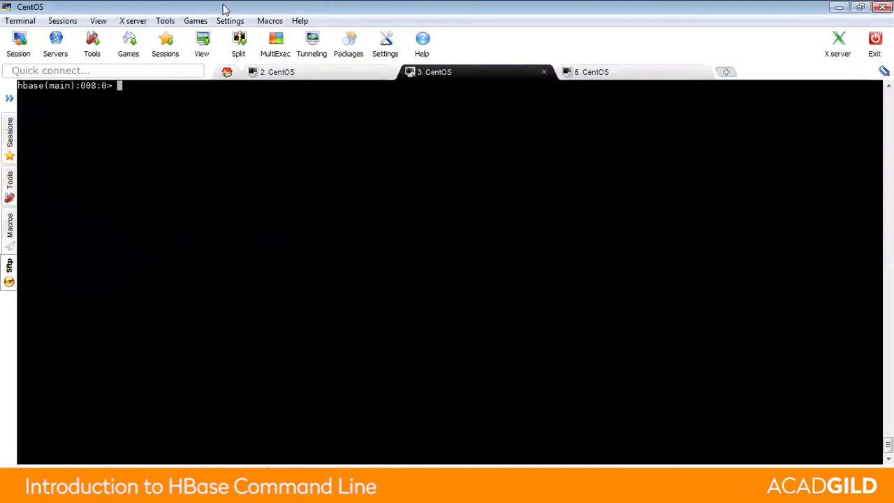
mouse_move(444, 167)
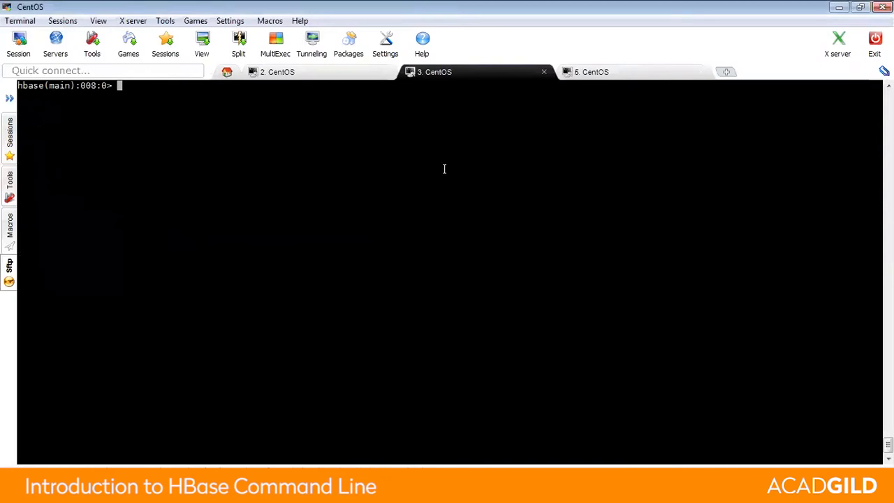
mouse_move(402, 15)
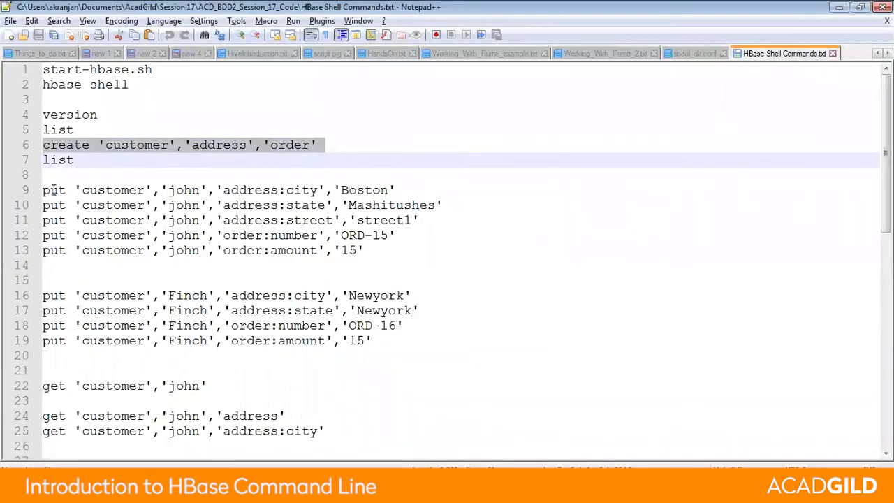
click(109, 190)
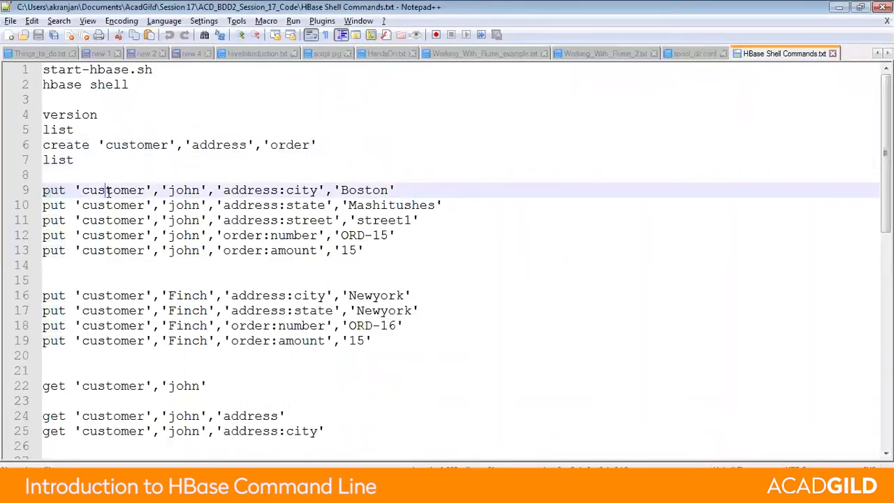
double_click(112, 190)
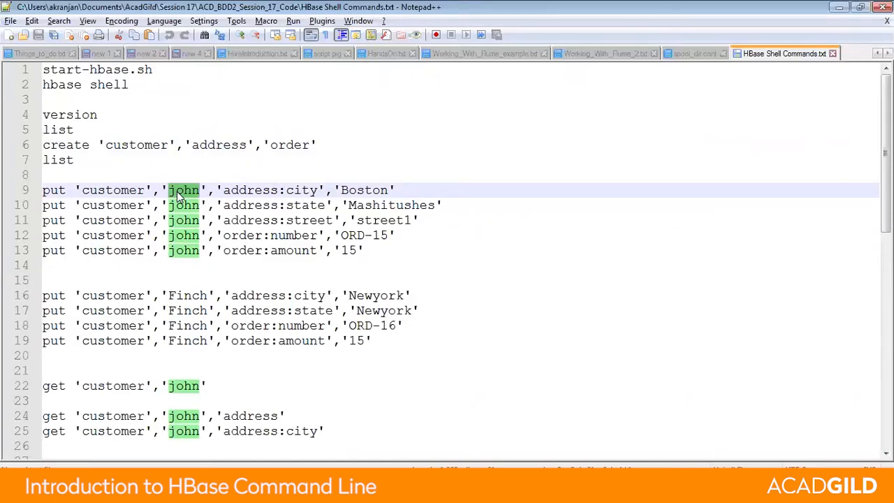
mouse_move(235, 190)
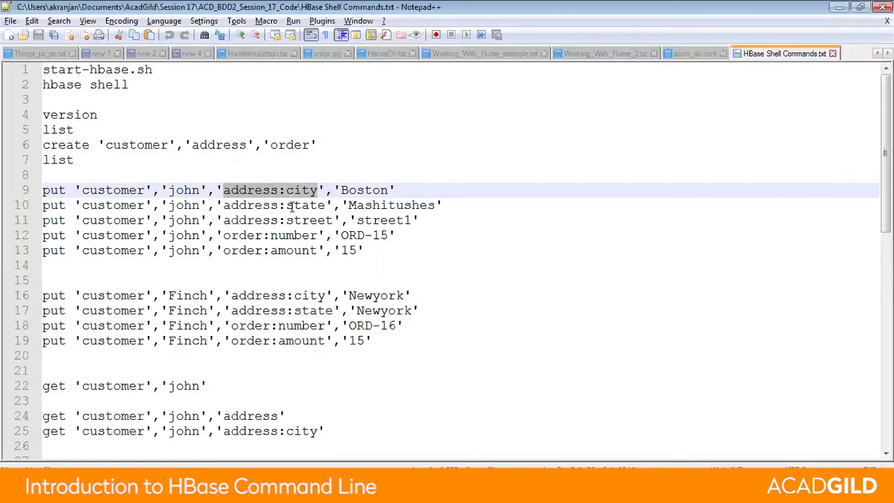
double_click(251, 190)
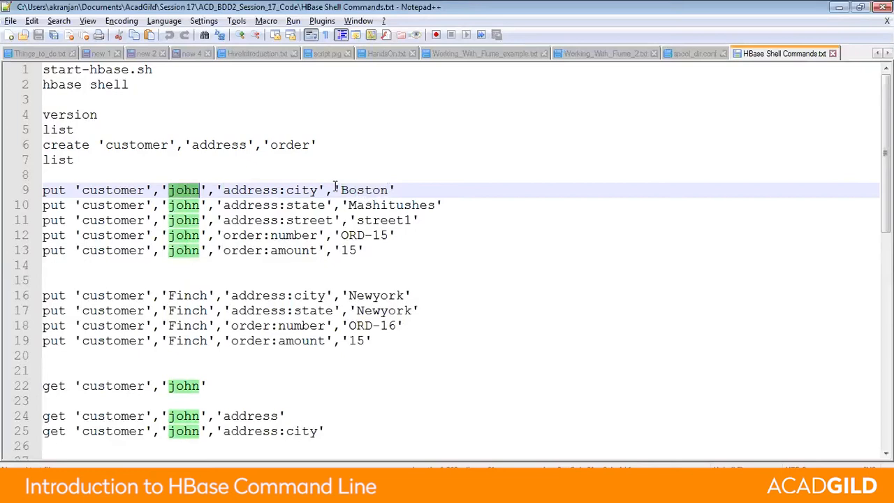
double_click(363, 190)
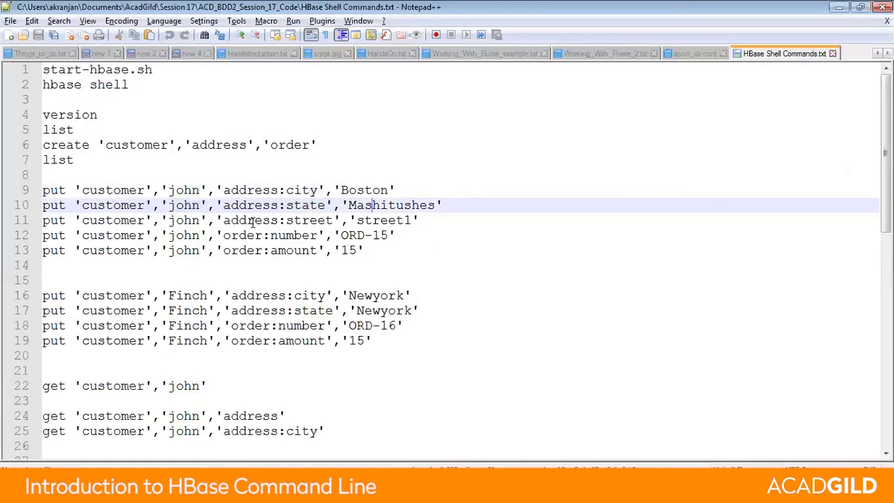
double_click(307, 221)
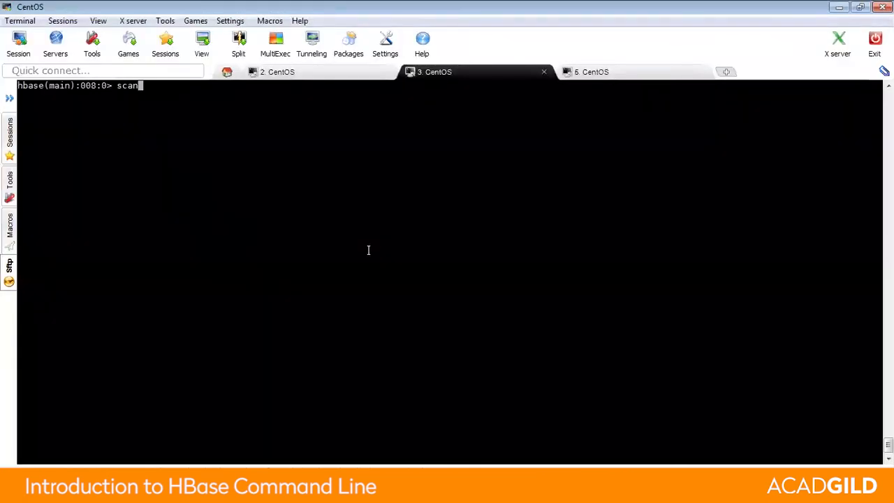
- Paste john's five put commands, scan 'customer' and highlight the timestamp of his city cell
text('customer)
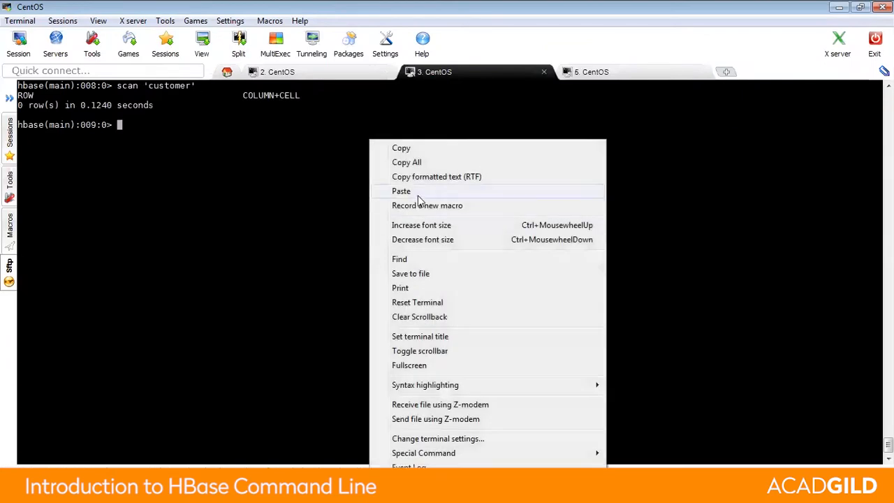
click(401, 190)
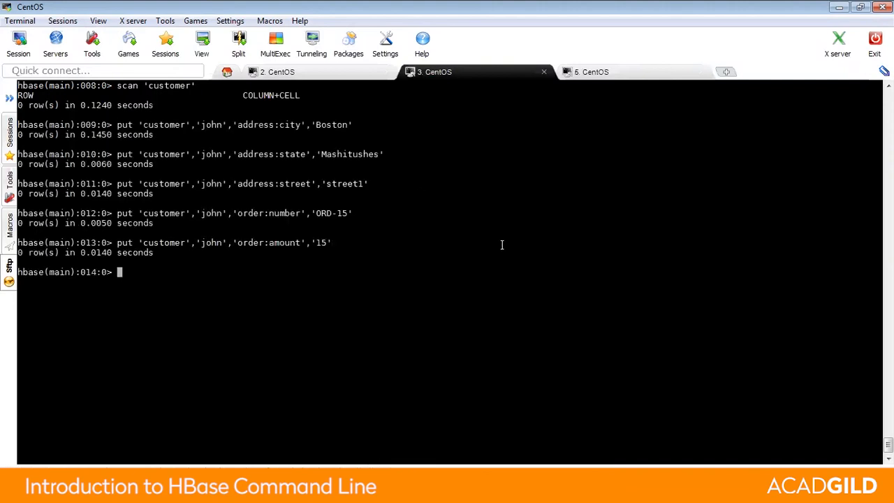
text(scan)
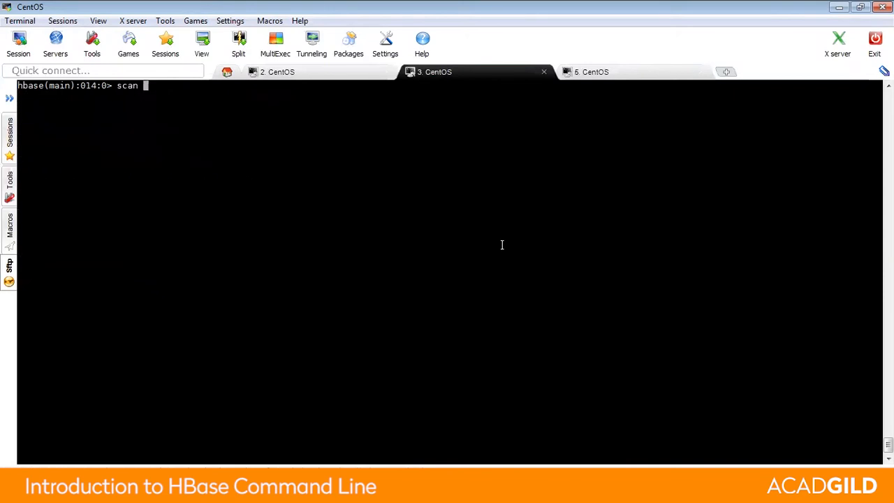
text('customer')
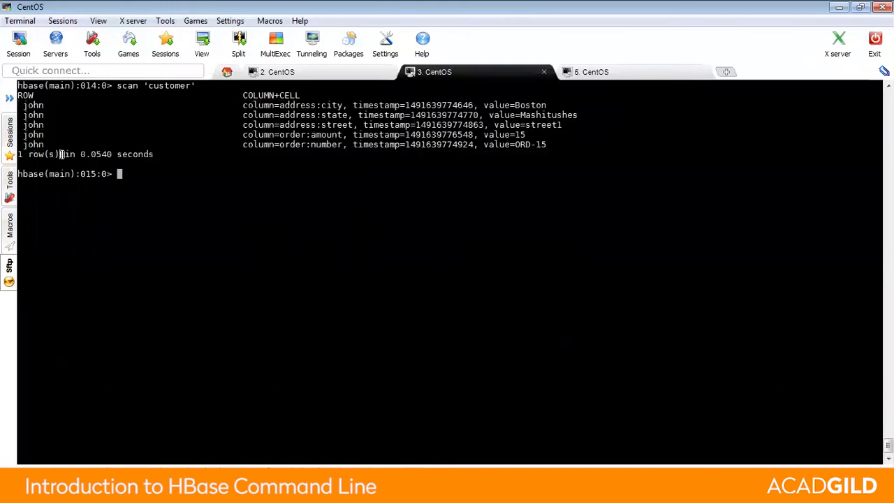
drag(25, 105, 492, 147)
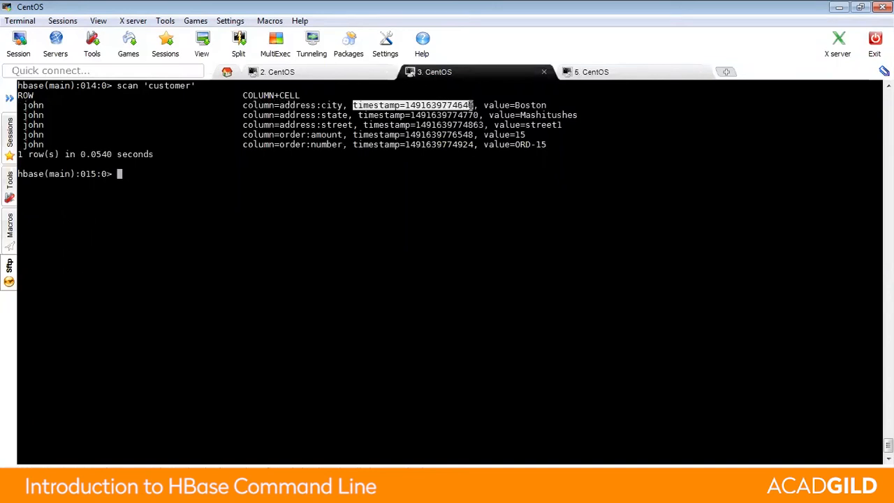
mouse_move(470, 202)
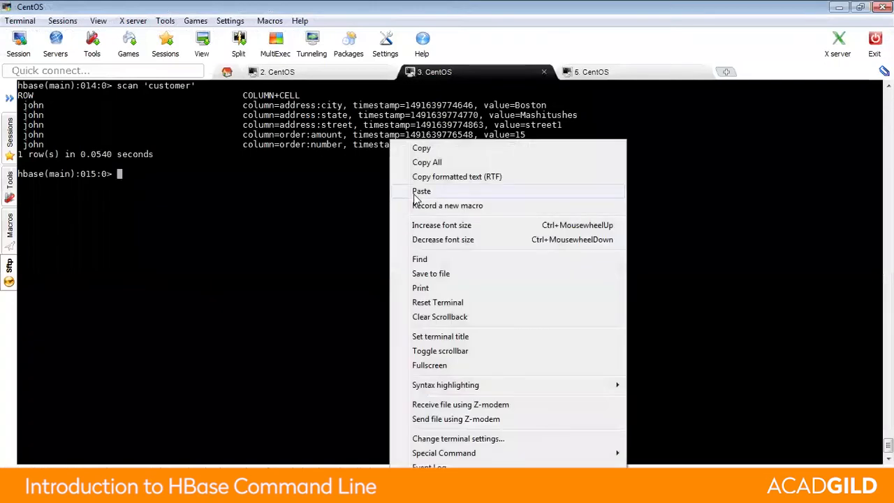
- Paste Finch's four put commands for city, state, order number and amount, then begin a scan
click(422, 190)
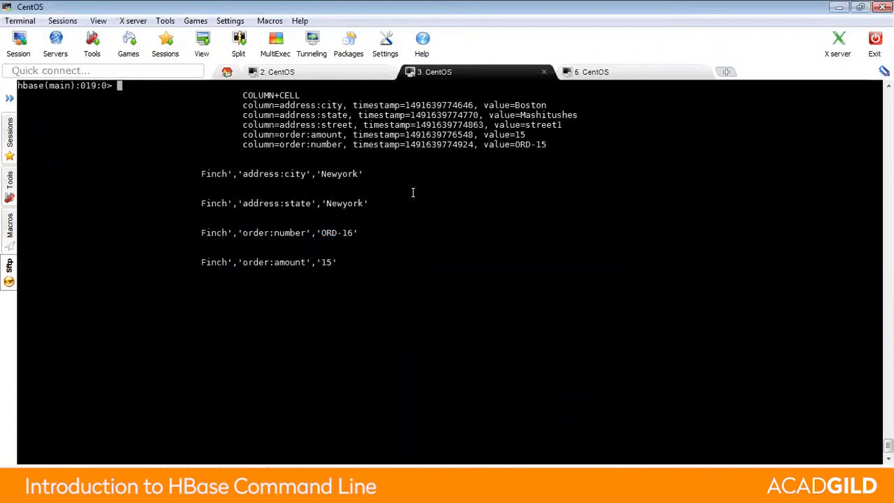
text(scan 'custo)
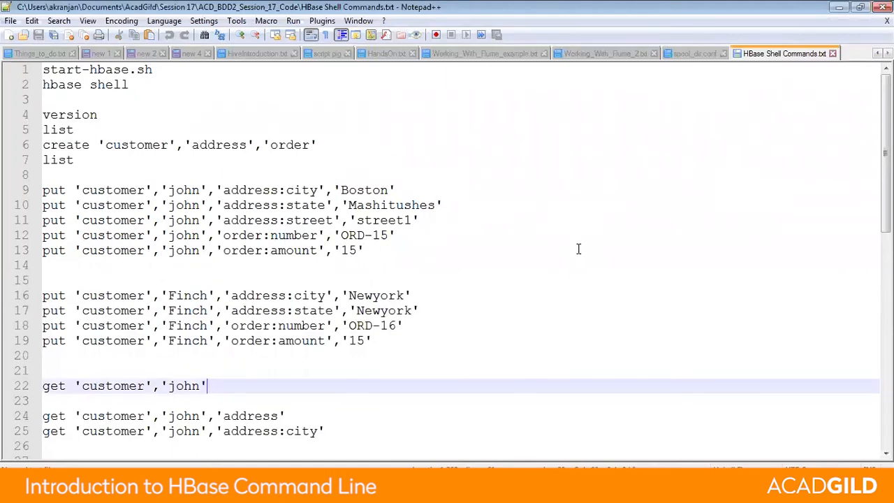
- Run get 'customer','john','address' to return john's city, state and street cells
double_click(112, 385)
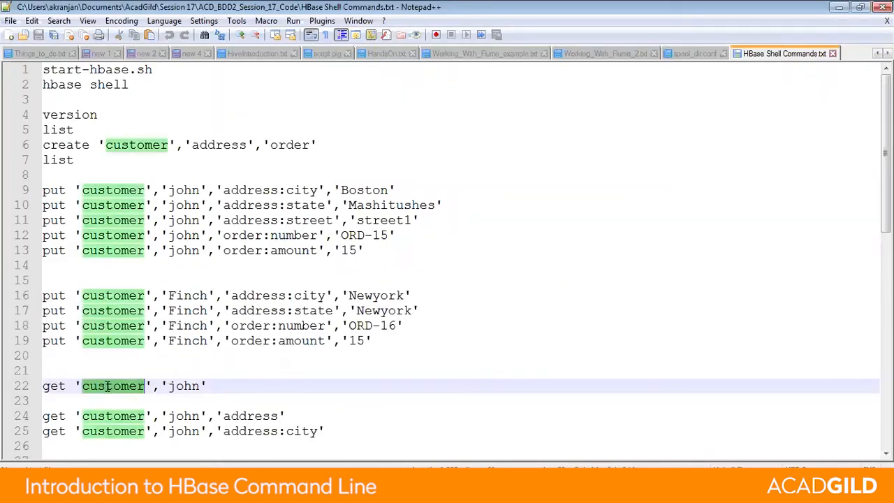
double_click(183, 385)
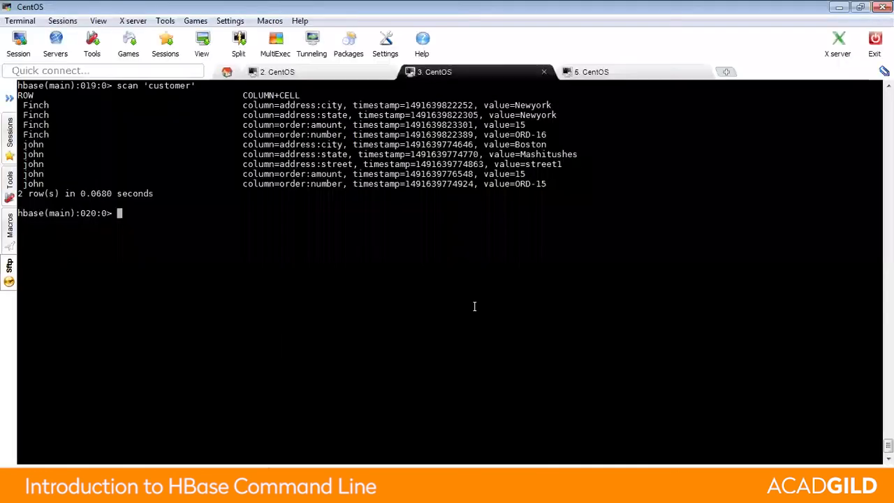
mouse_move(493, 193)
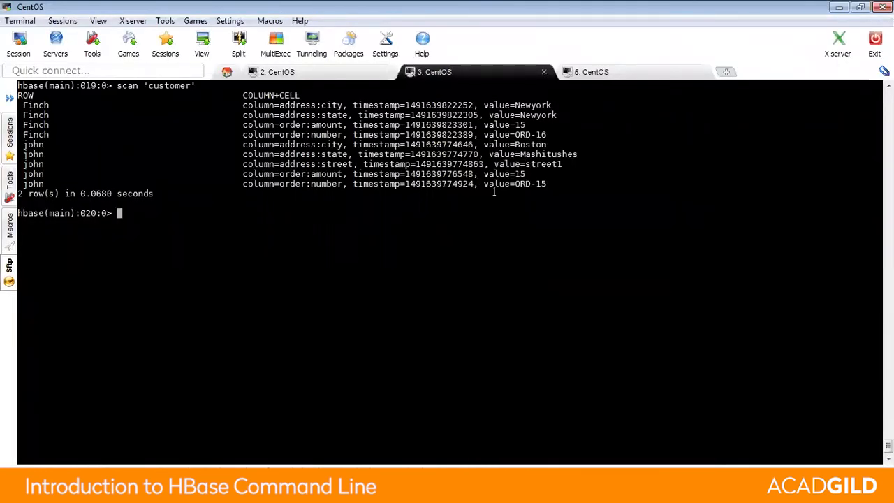
text(get 'customer','john')
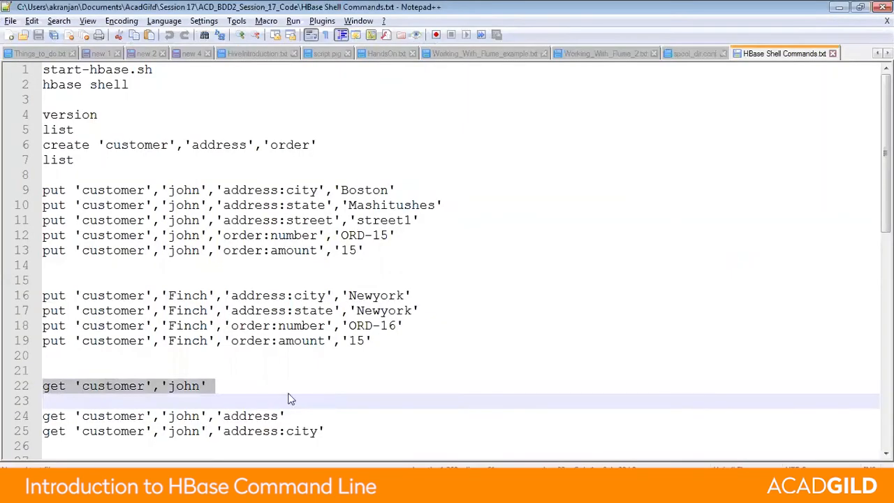
mouse_move(419, 393)
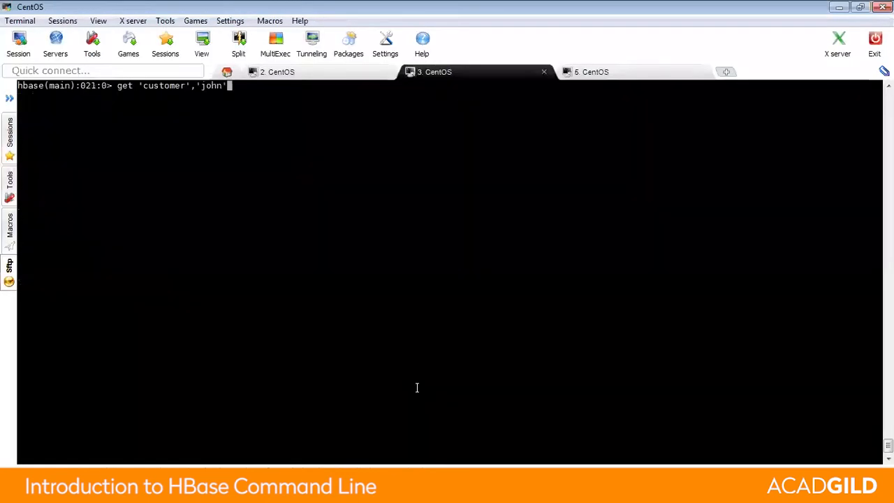
text(, ''a)
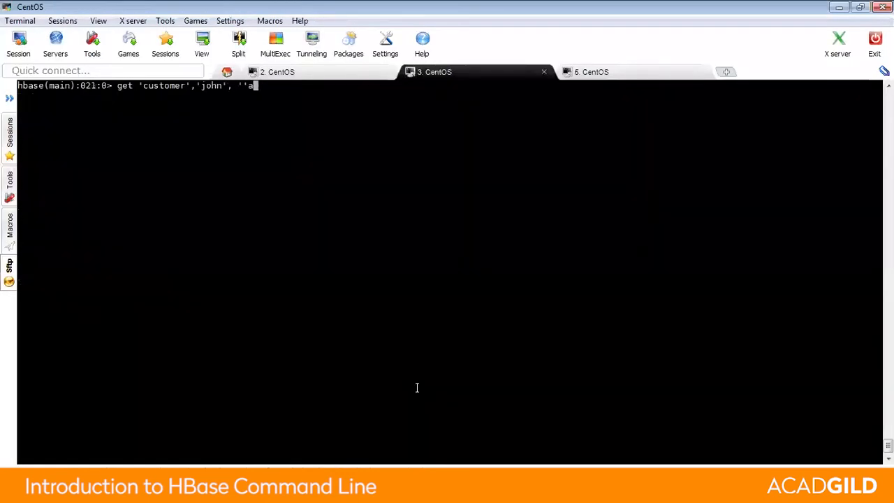
text(address)
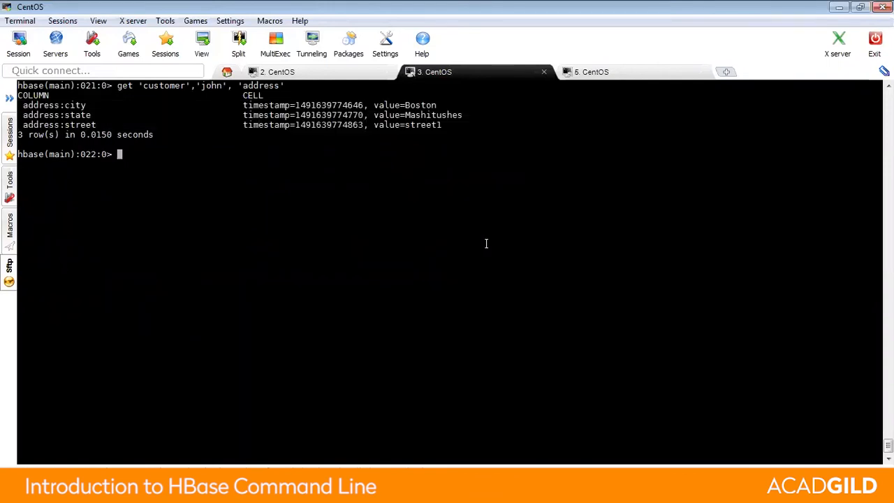
- Run get 'customer','john','address:city' to return just his city value
text(get 'customer','john', 'address:)
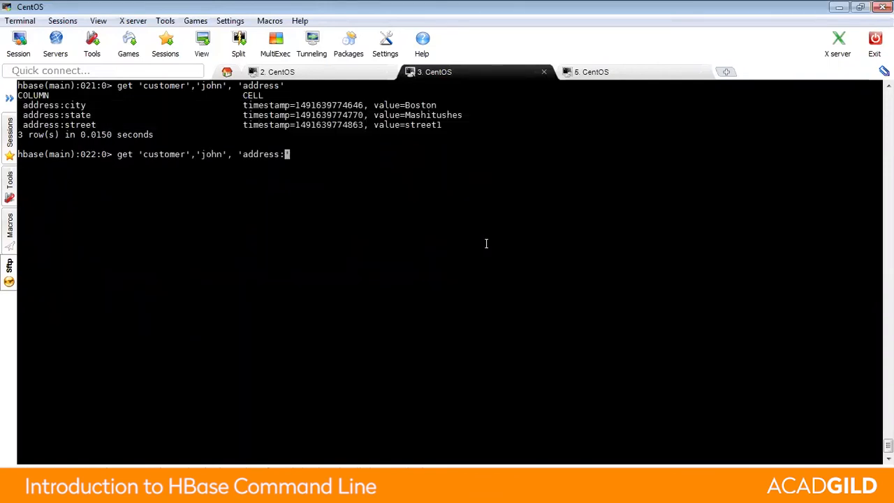
text(city')
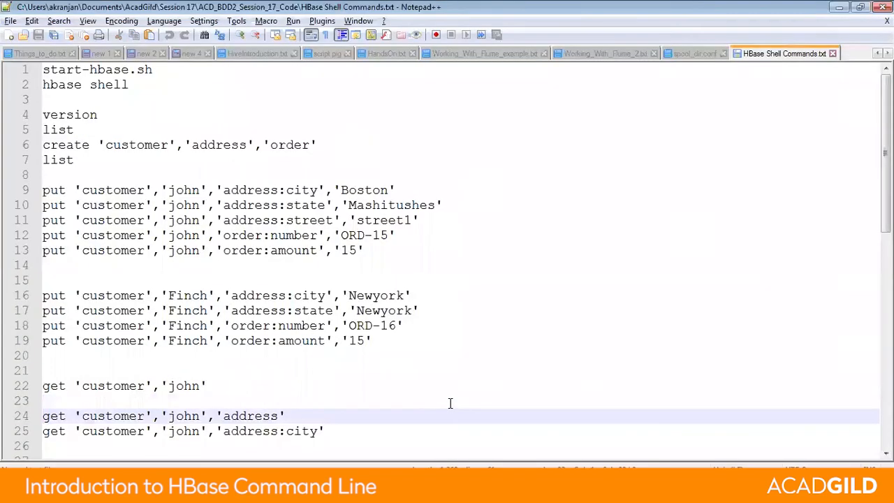
- Select the delete 'customer','john','address:city' line in the notes, pointing out the row key john
scroll(down, 3)
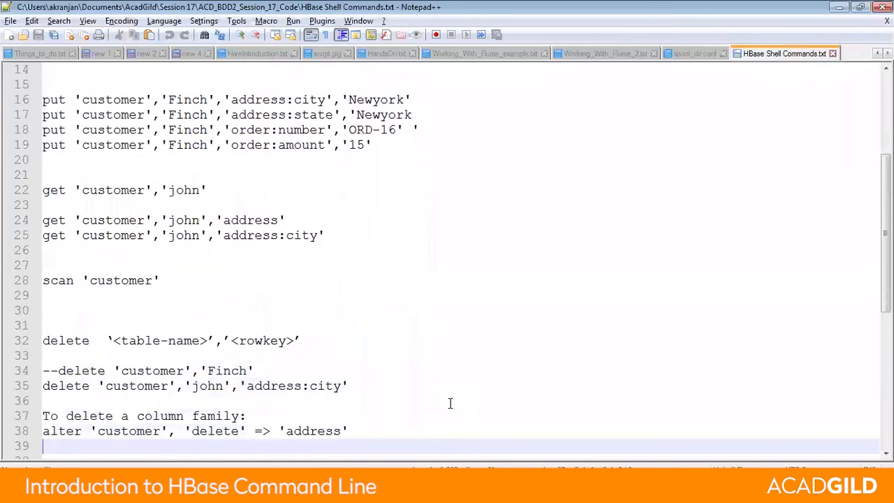
scroll(down, 3)
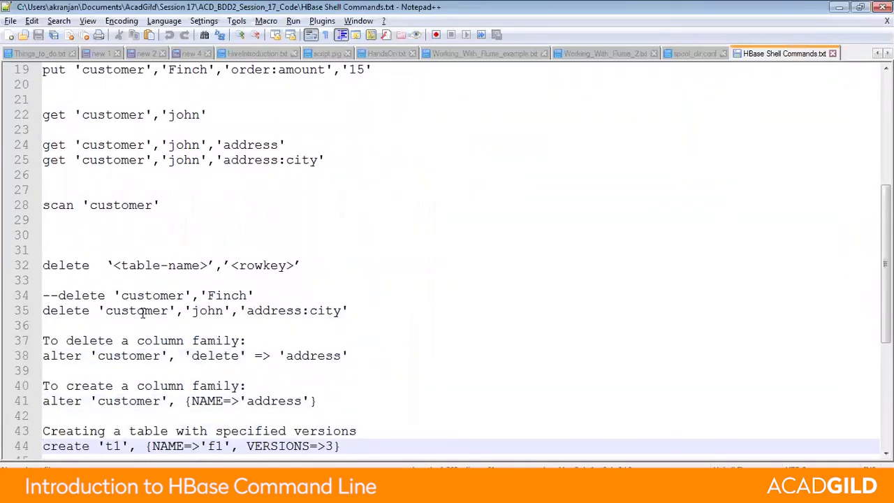
click(128, 310)
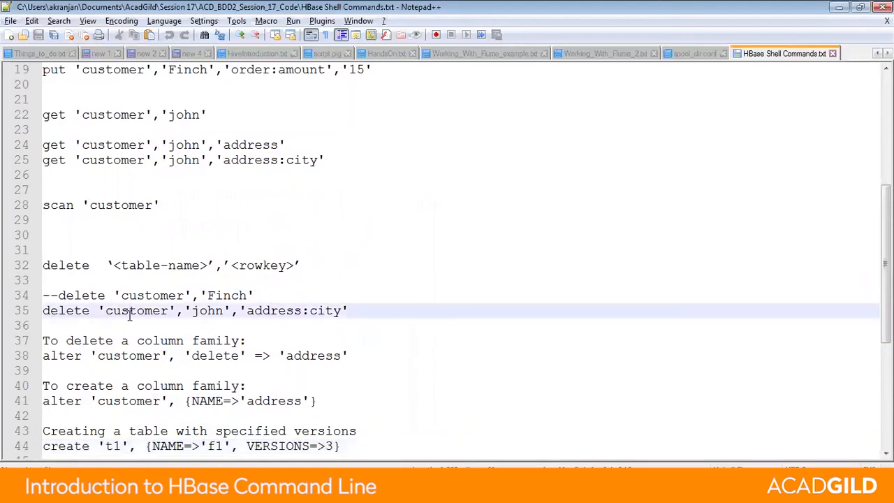
double_click(207, 310)
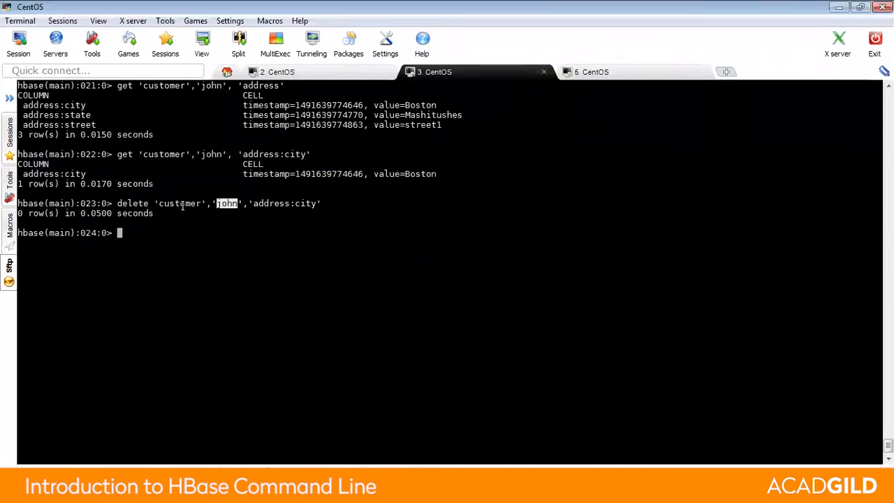
double_click(179, 204)
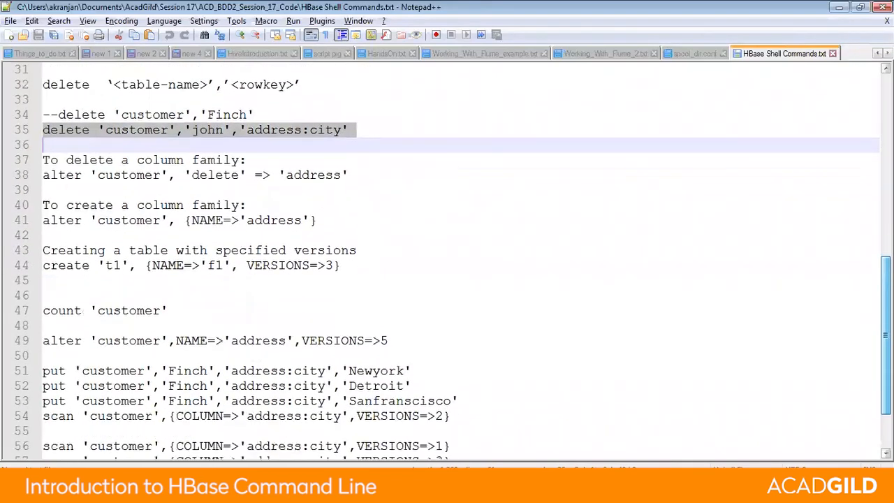
scroll(down, 3)
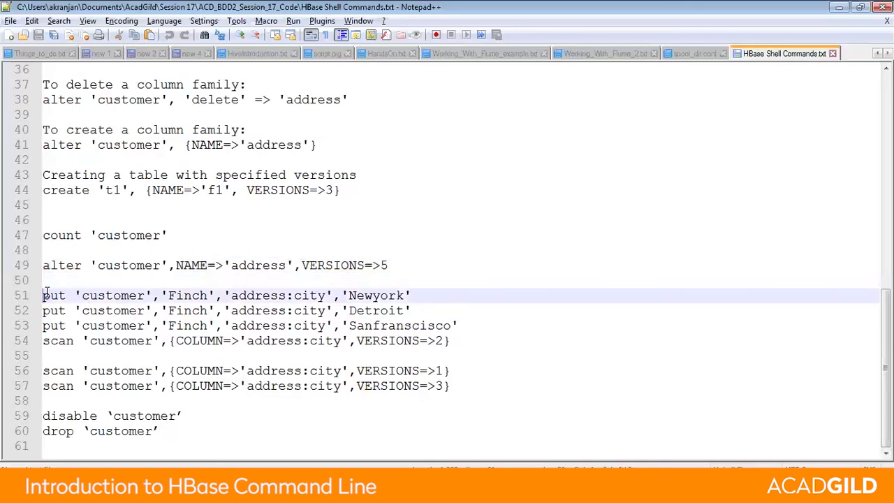
- Point out customer, address and the Detroit and Sanfrancisco city values in Finch's put lines
double_click(112, 295)
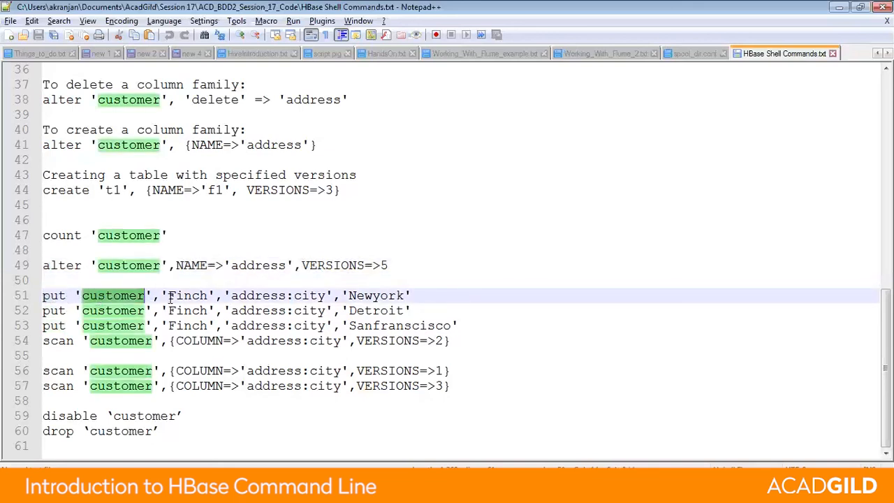
double_click(257, 296)
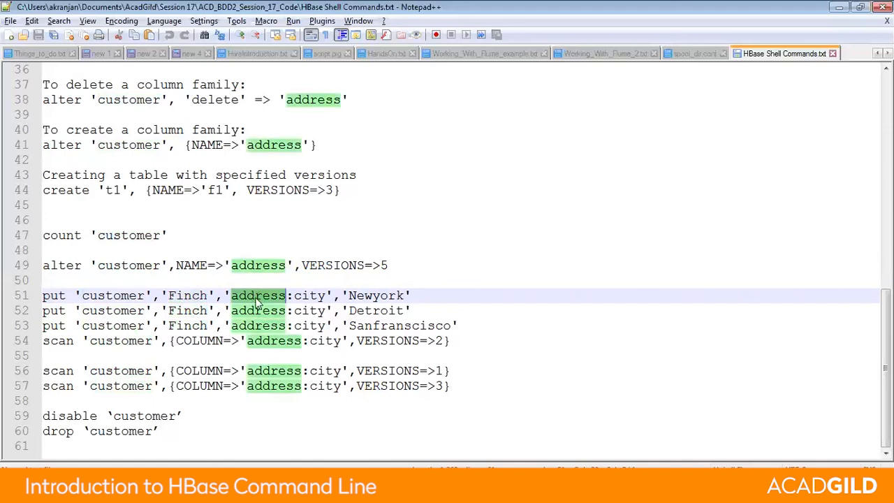
double_click(375, 310)
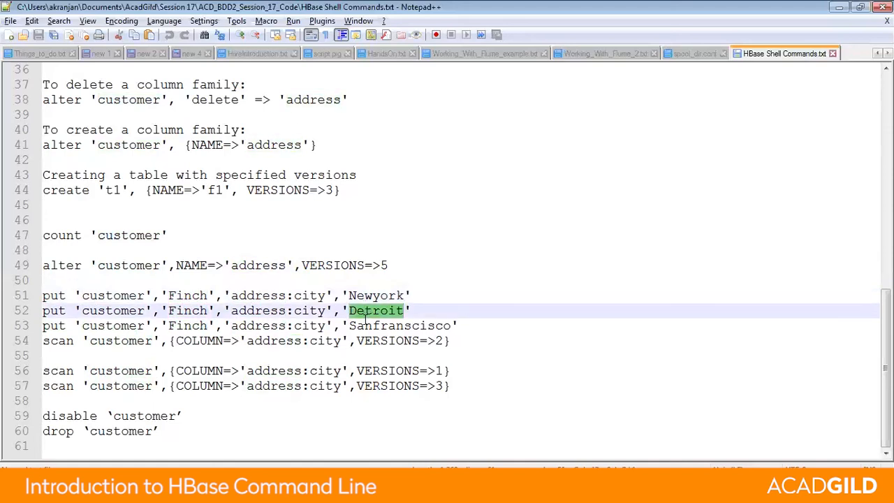
double_click(400, 326)
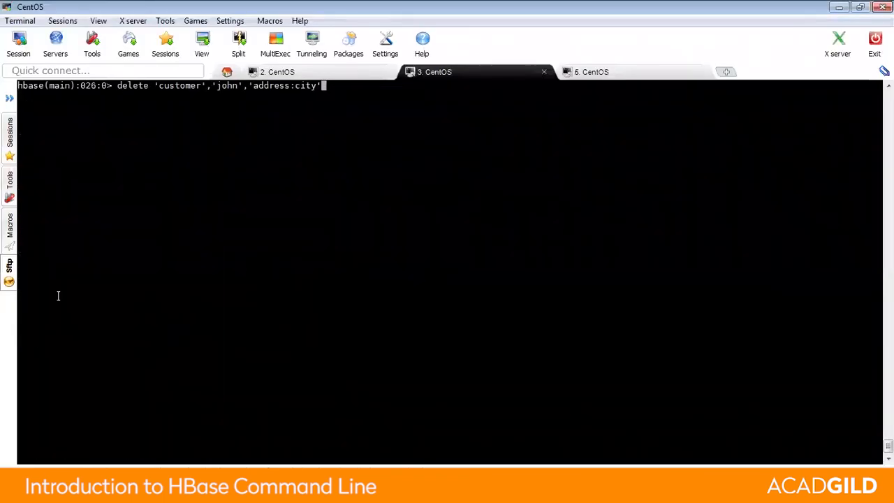
- Get Finch's address:city from the customer table, returning Newyork
text(get 'customer','john','address:city')
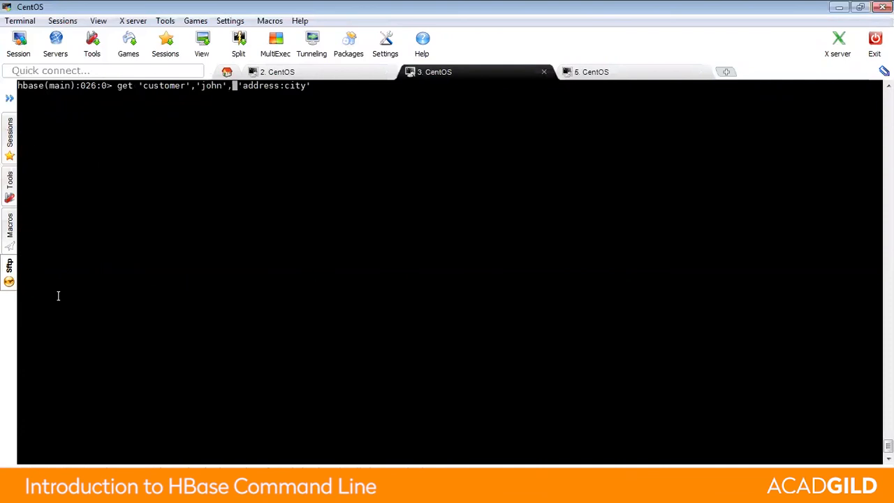
text(Finch)
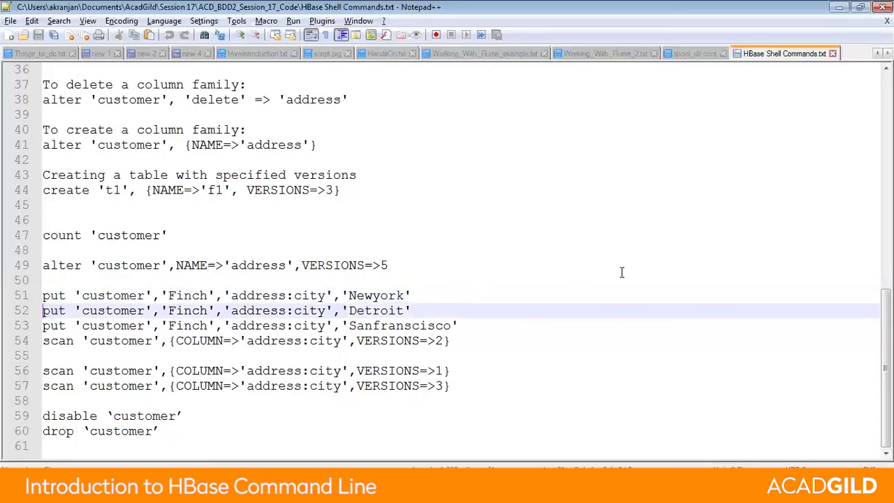
- Put Detroit and Sanfrancisco as newer address:city versions for Finch
drag(42, 310, 450, 341)
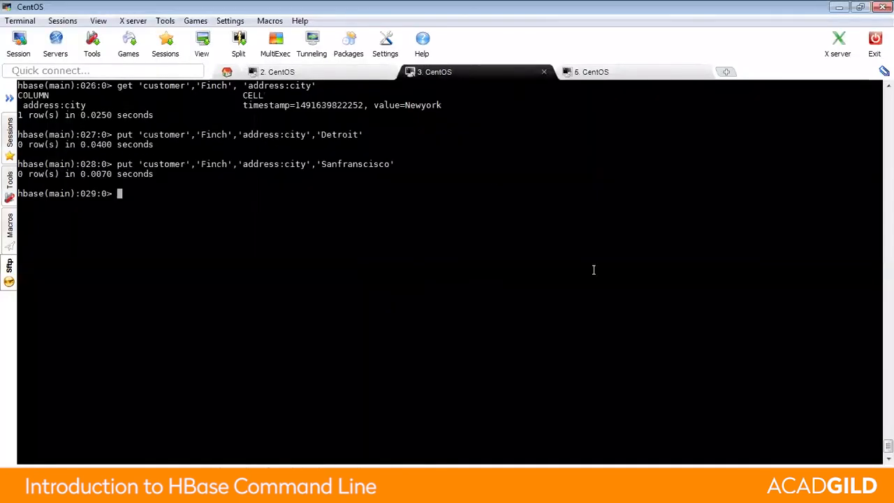
text(get 'customer','Finch', 'address:city')
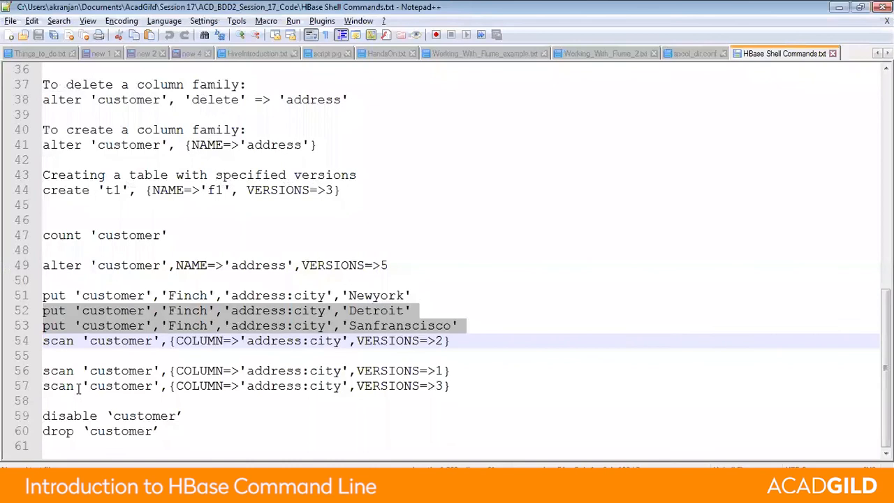
- Scan 'customer' with COLUMN=>'address:city', VERSIONS=>3 to list Finch's city history
double_click(121, 370)
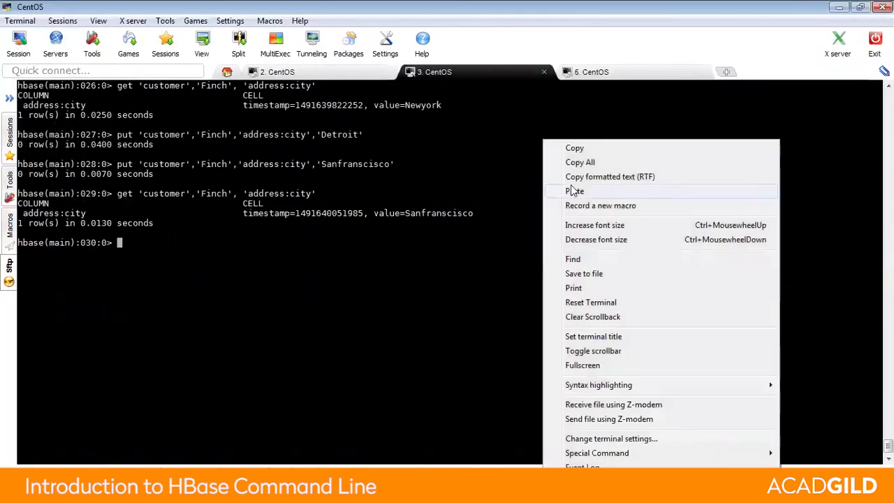
click(575, 190)
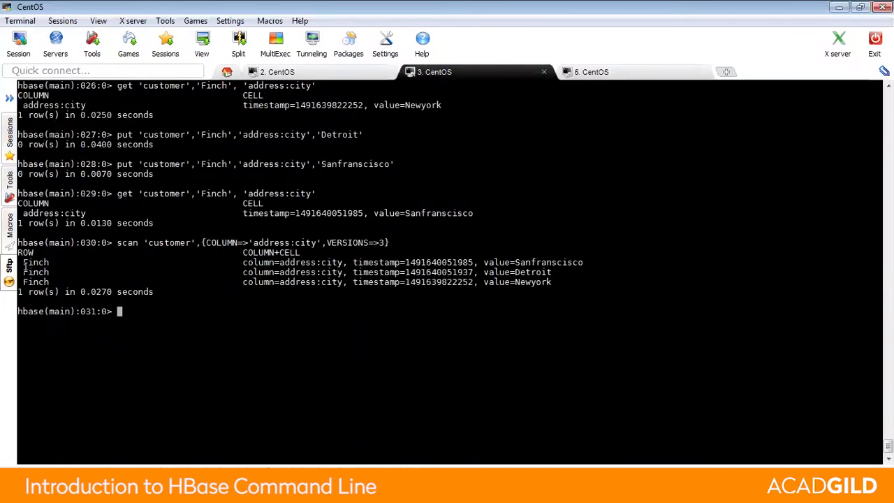
- Highlight the three returned versions: Sanfrancisco, Detroit and the oldest, Newyork
drag(21, 262, 566, 287)
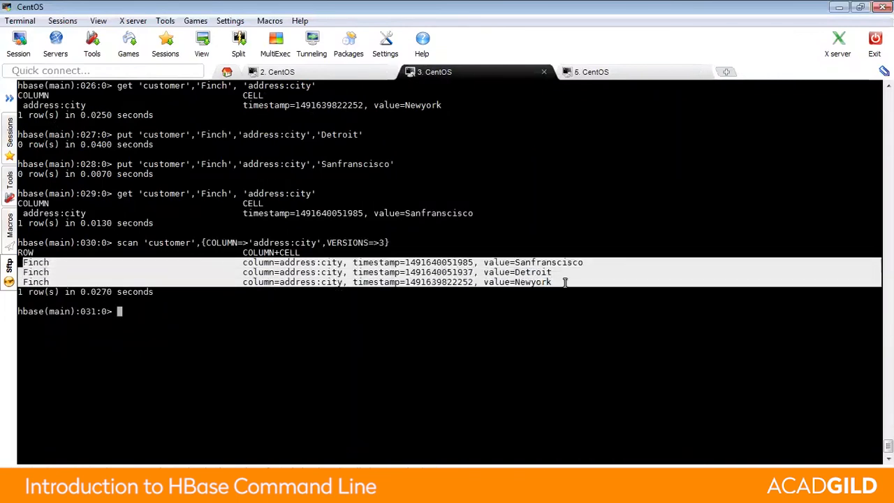
mouse_move(570, 289)
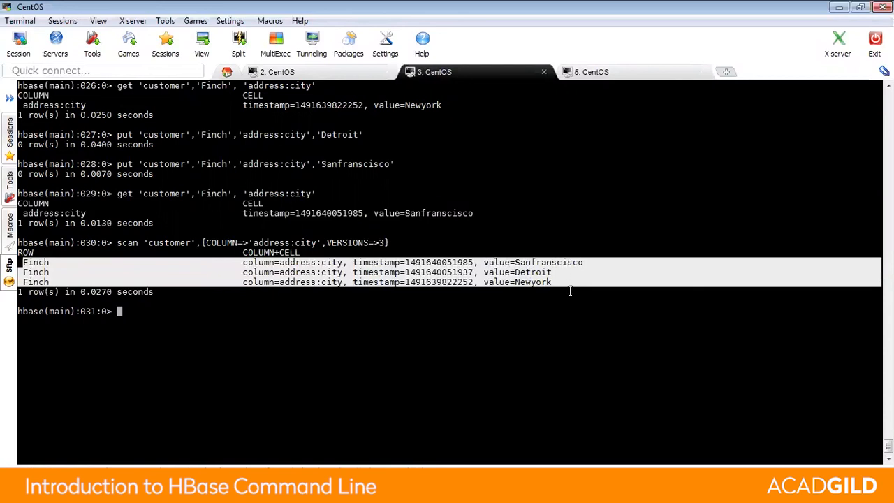
mouse_move(570, 301)
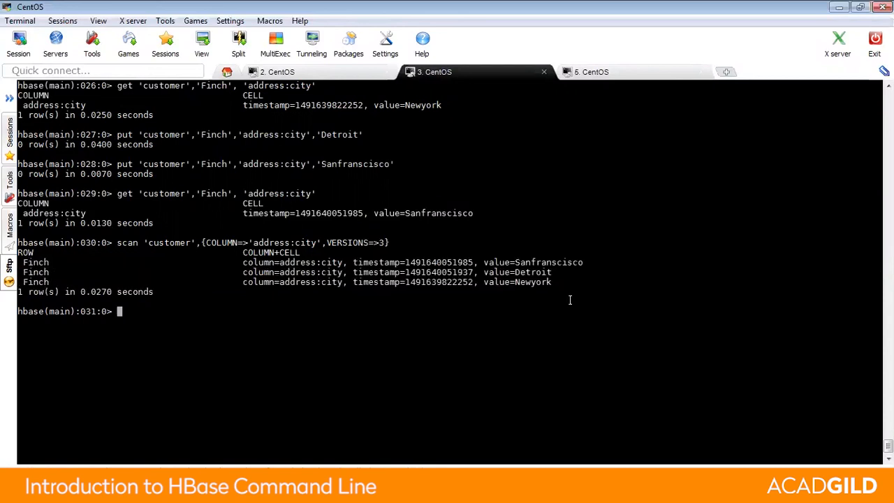
double_click(438, 262)
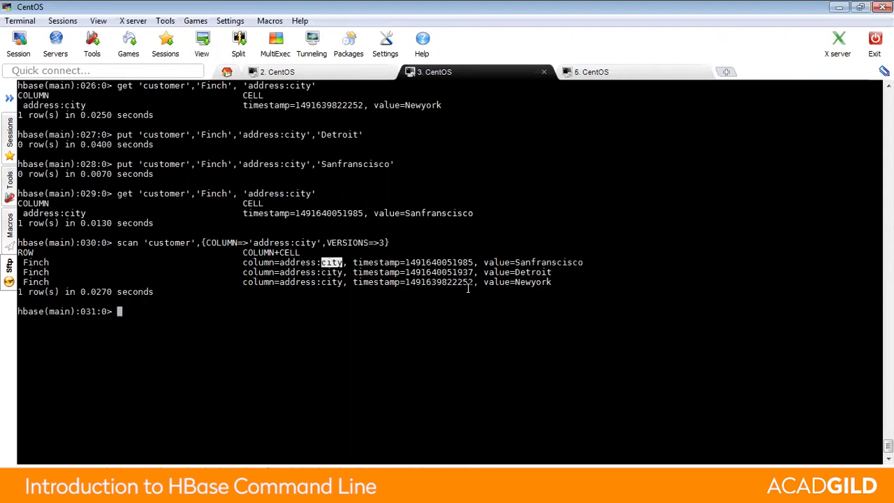
double_click(533, 282)
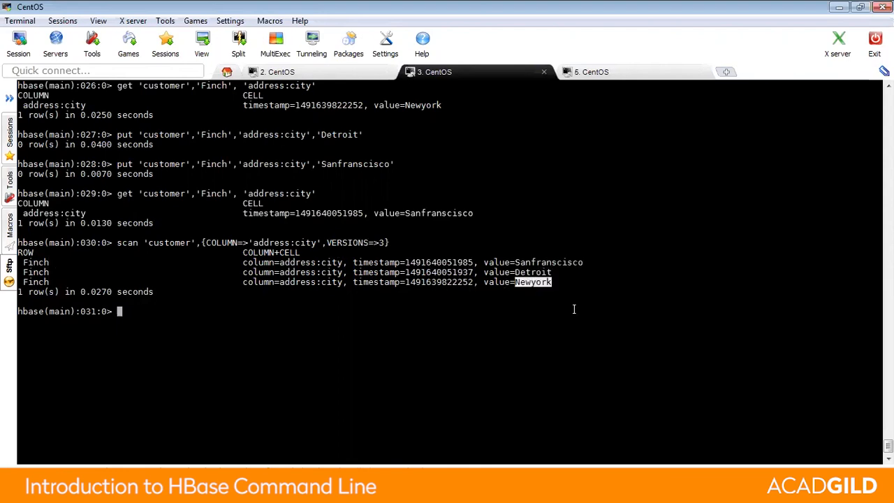